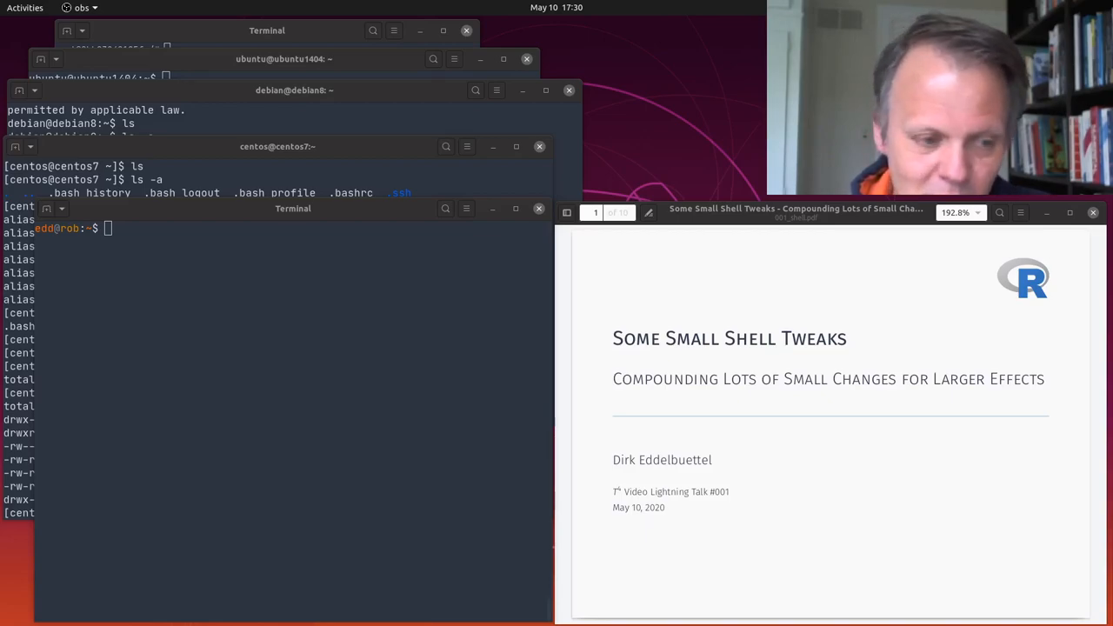
mouse_move(895, 348)
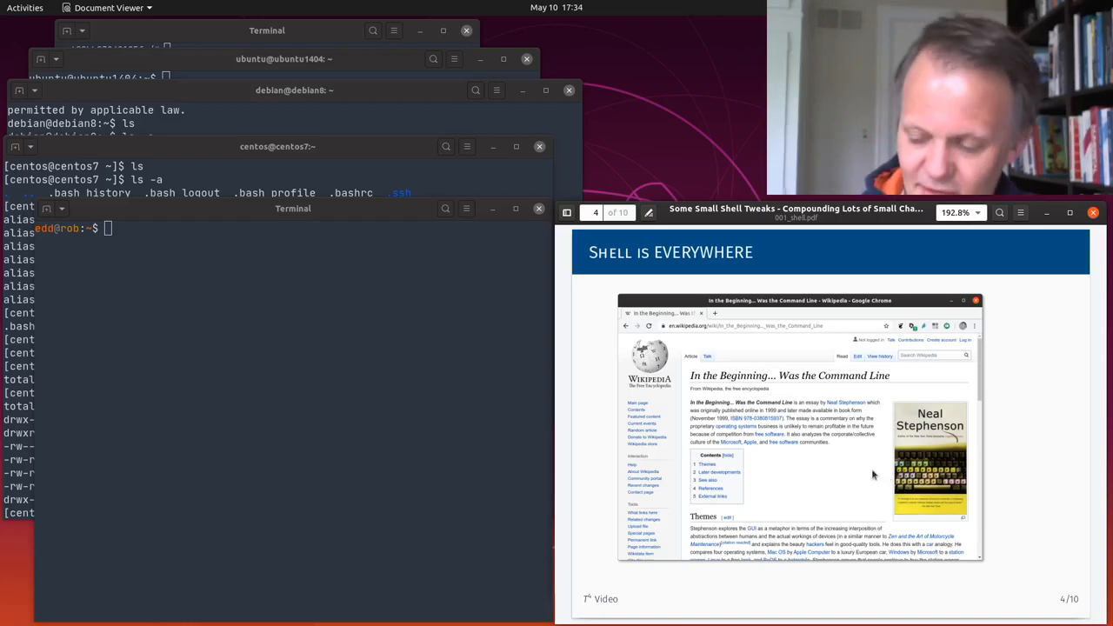
mouse_move(995, 432)
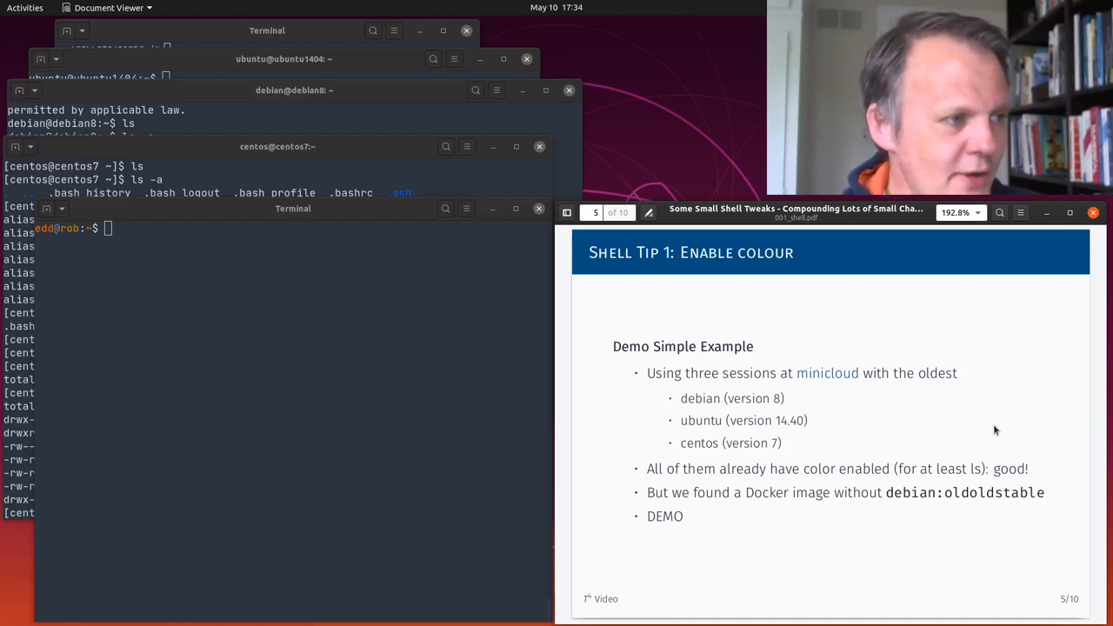
Step: Run ls -la, alias and grep grep .bashrc in the CentOS and Debian sessions to show their color=auto aliases
click(292, 209)
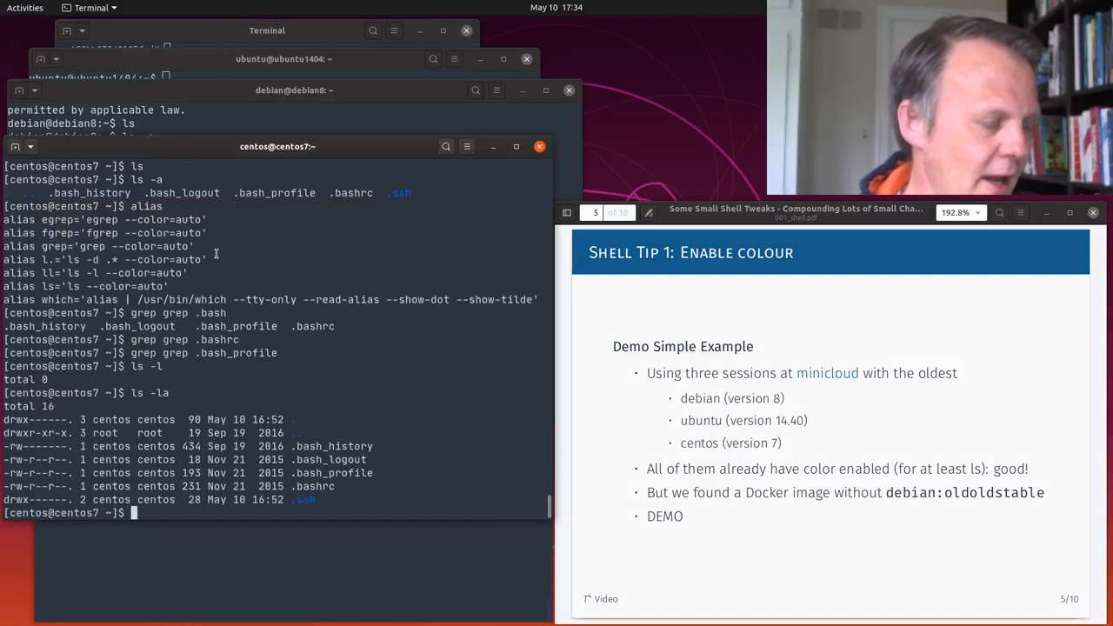
text(ls -)
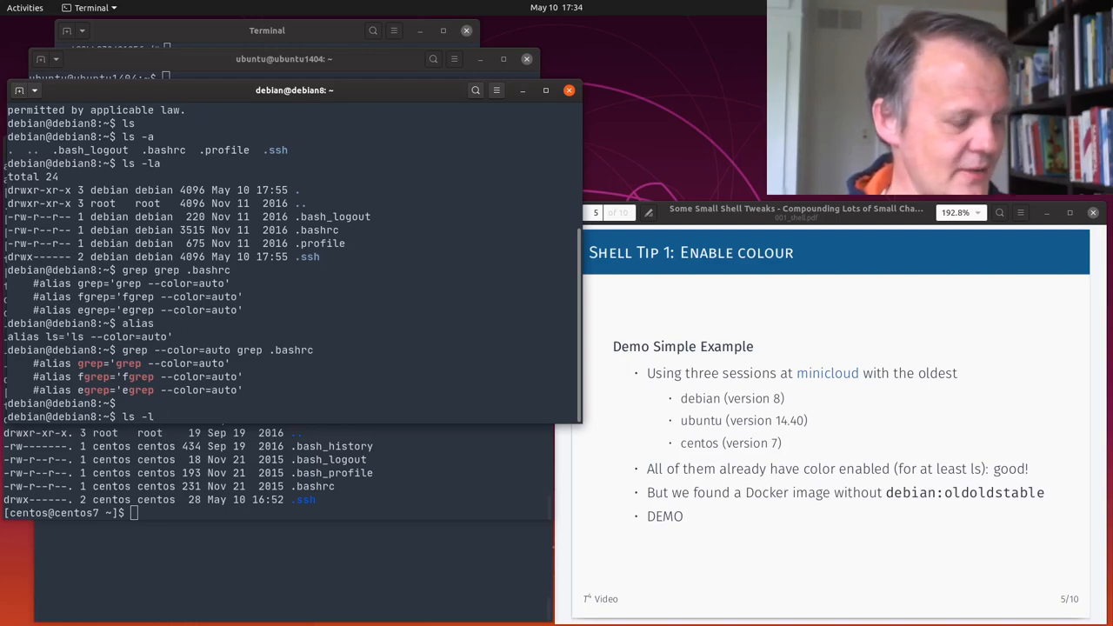
text(ls -l)
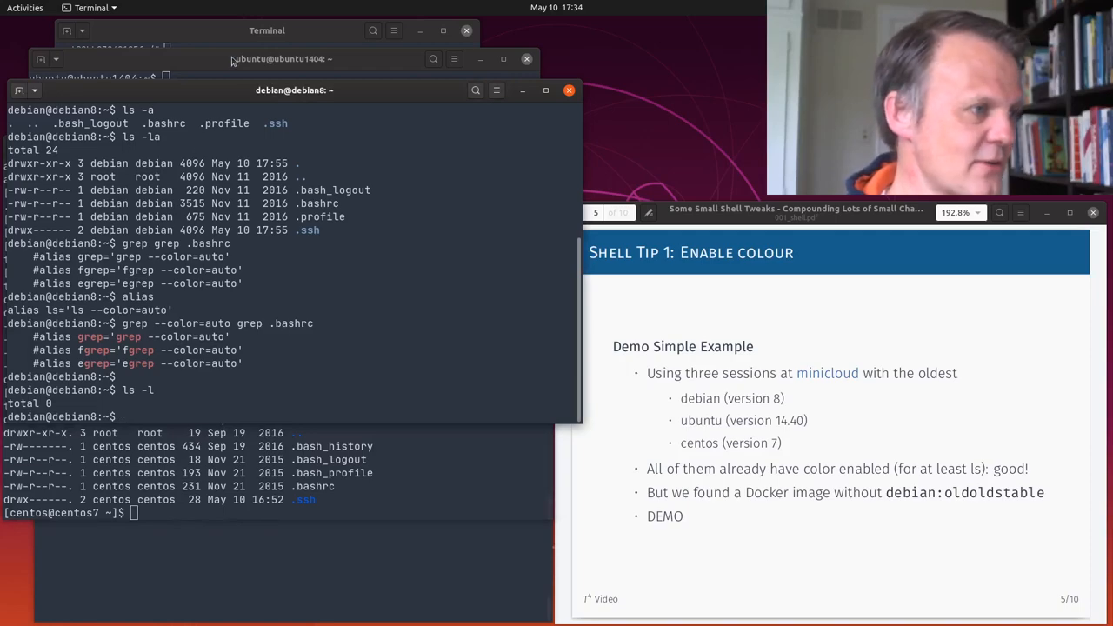
text(l)
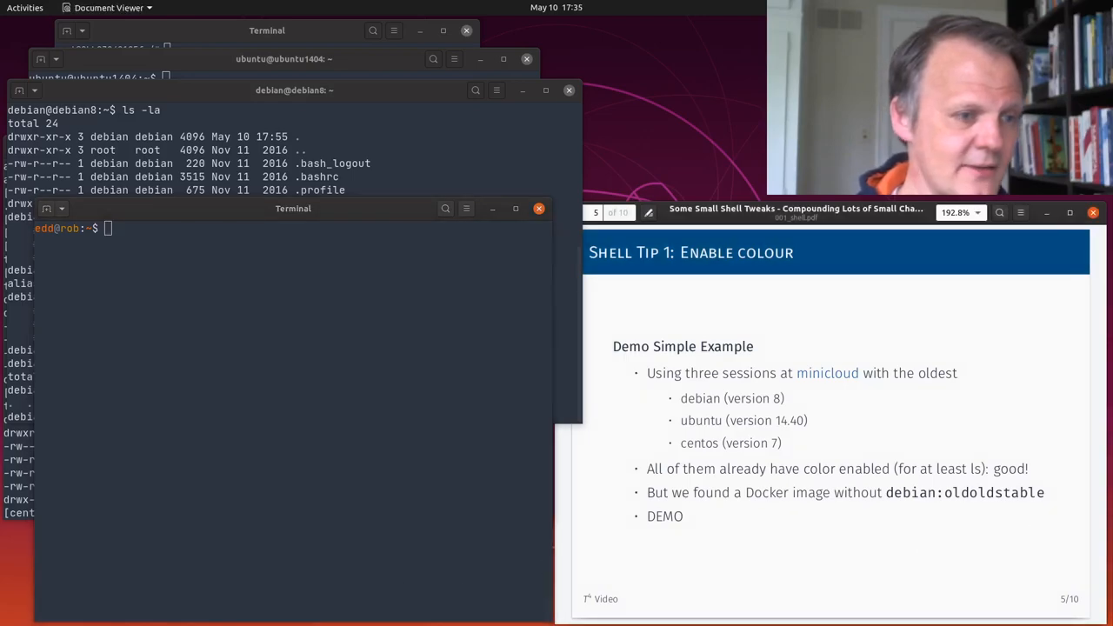
Step: Start a debian:oldoldstable container with docker run --rm -ti and list /root and / with ls -a
text(docker run --rm -ti debian:oldoldstable)
text(ls /)
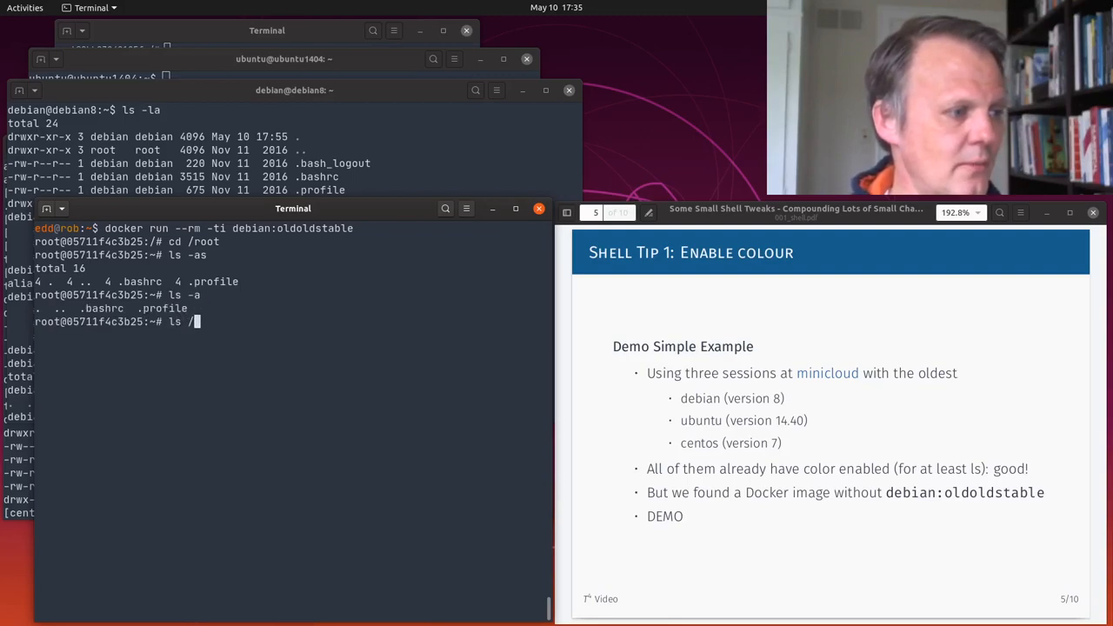
key(BackSpace)
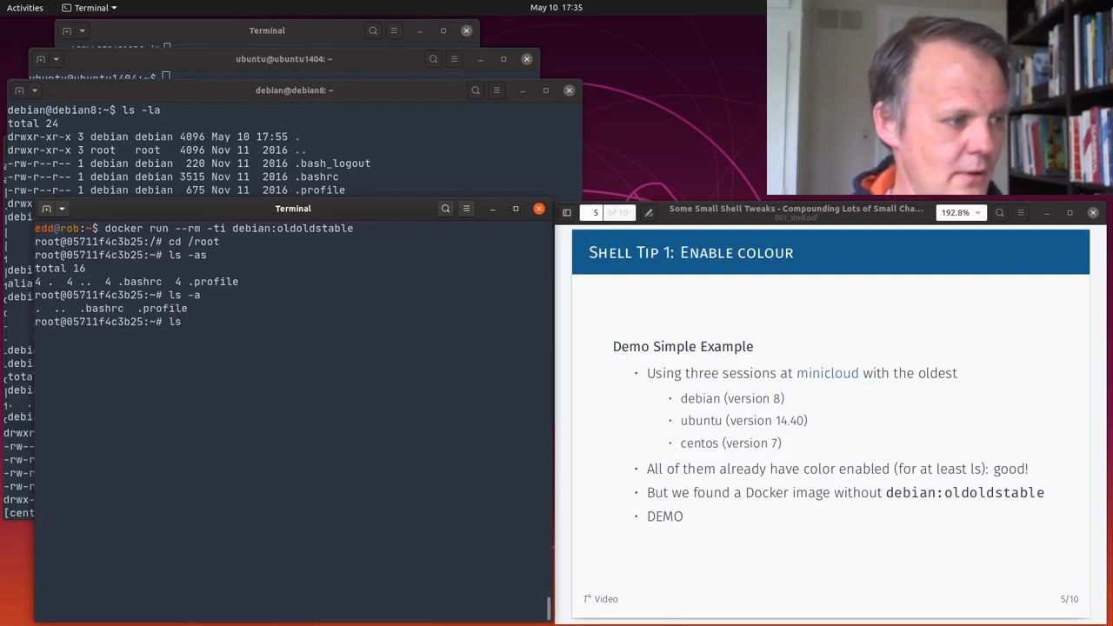
text(ls -a /)
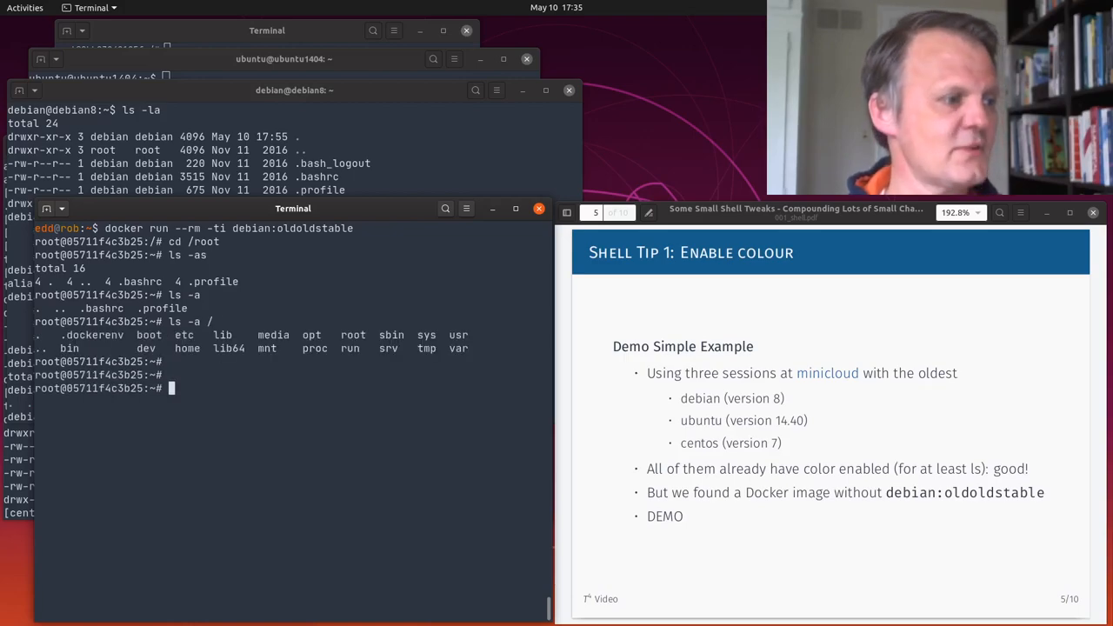
Step: Refresh the container's package lists with apt update
text(apt get)
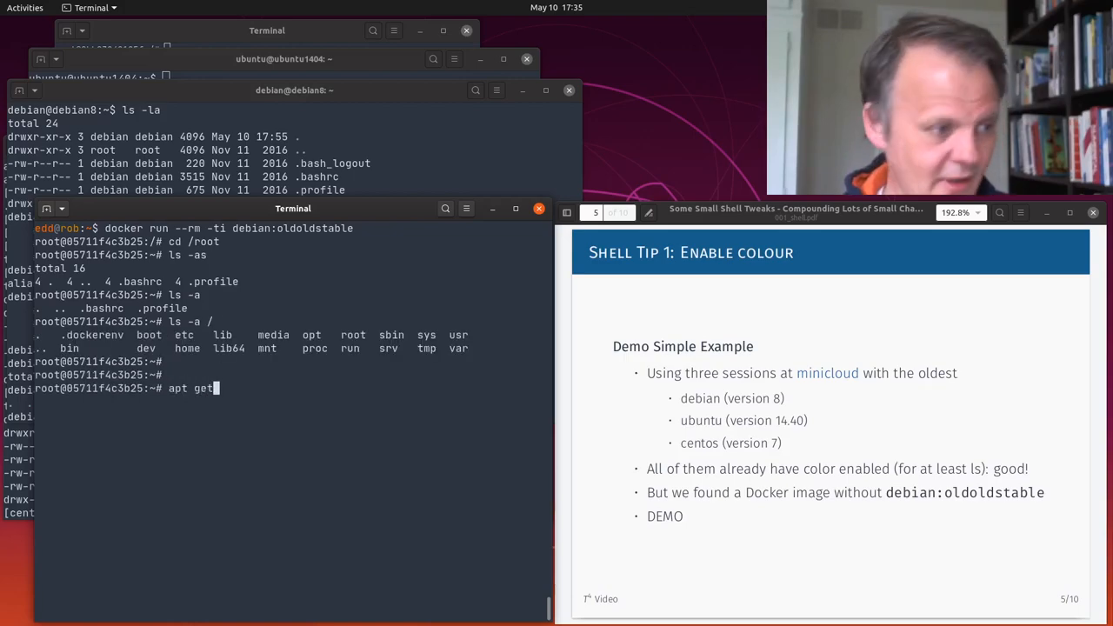
text(u)
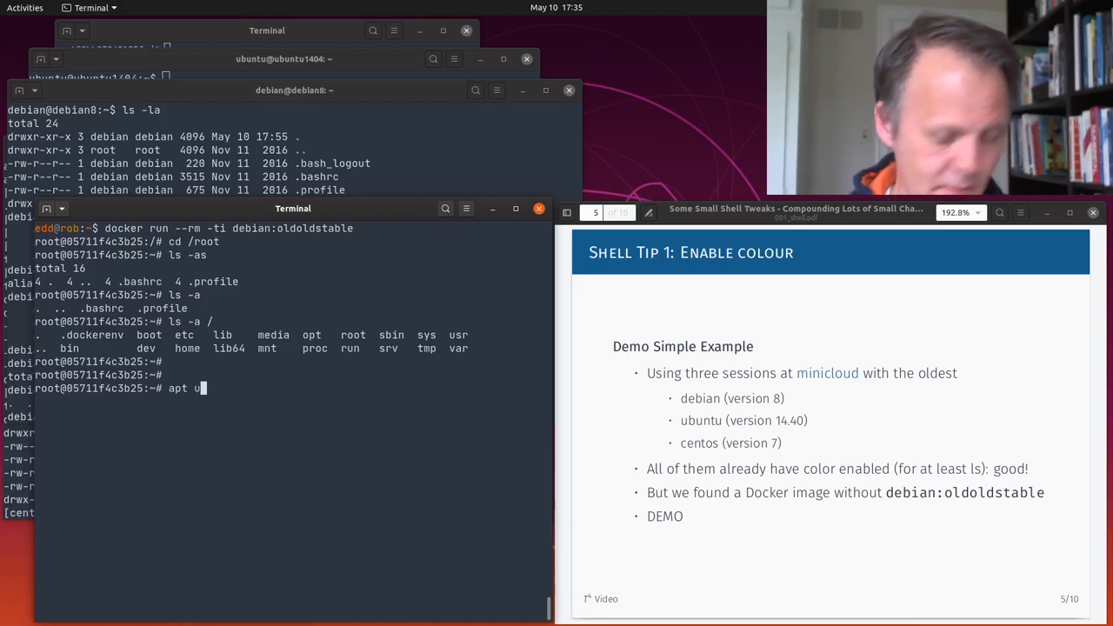
text(pdate)
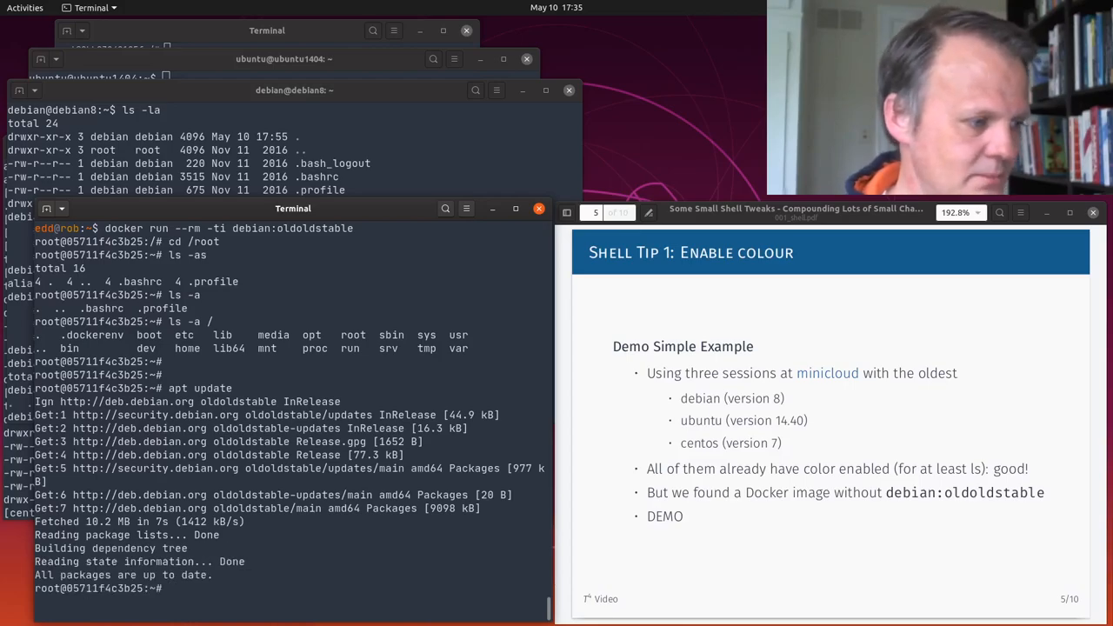
Step: Install vim-tiny in the container with apt-get install, correcting the vom-tiny typo
text(apo)
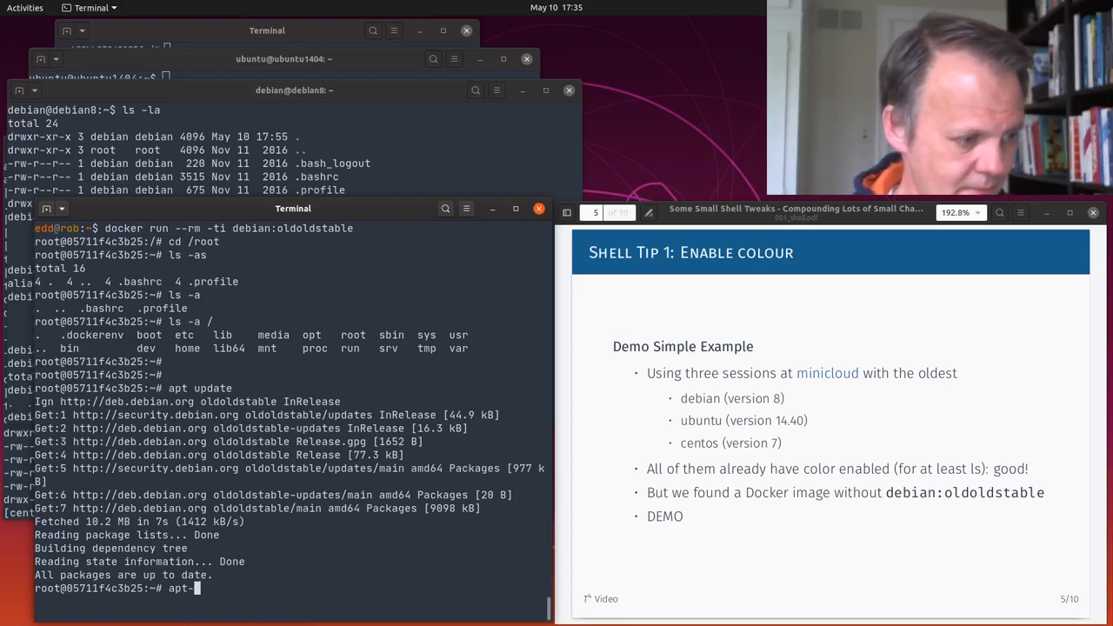
text(get install)
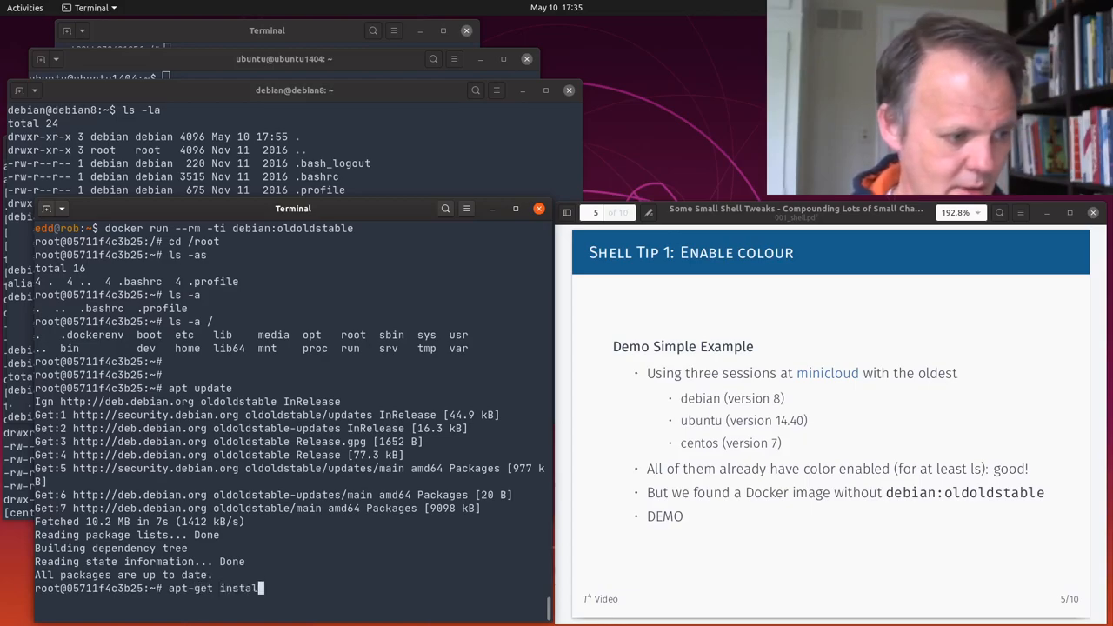
text(vom-tiny)
text(apt-get install vim-tiny)
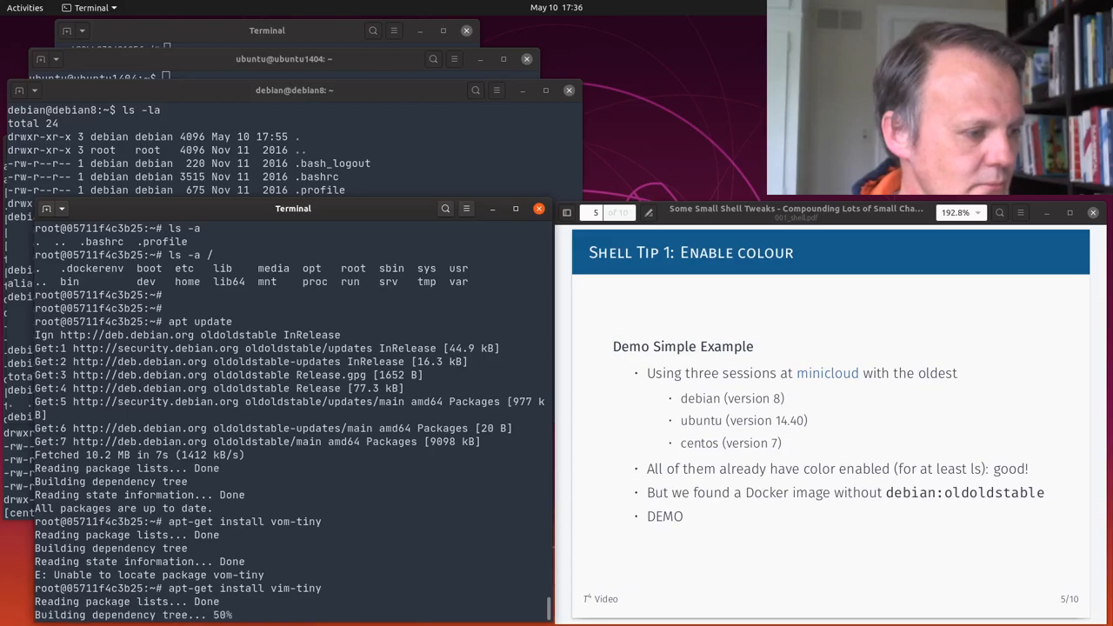
key(Return)
text(. )
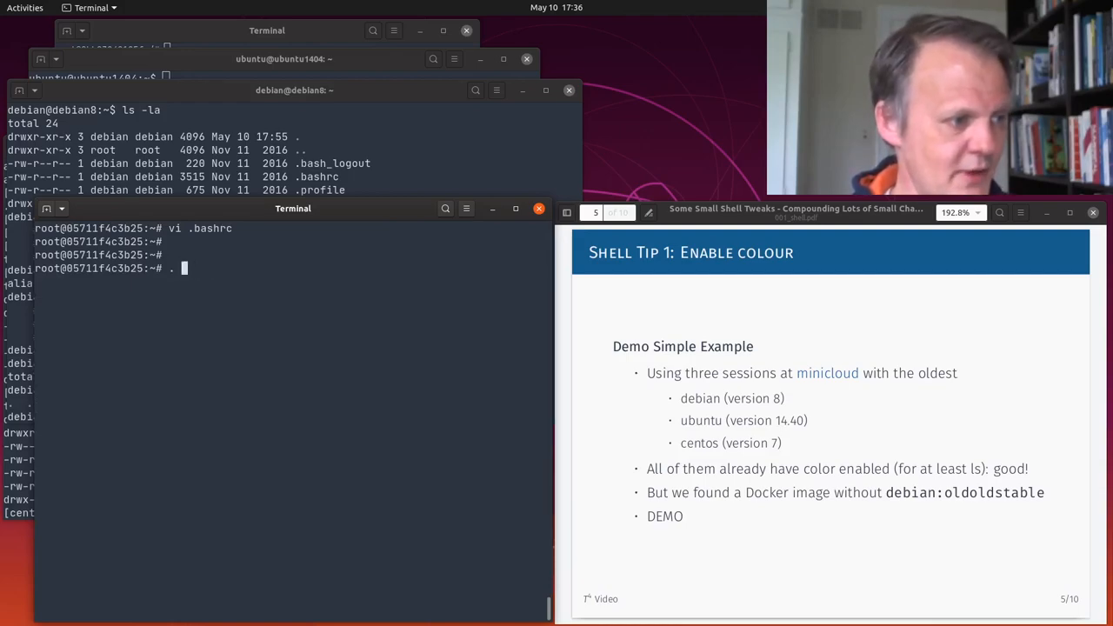
Step: Source the edited .bashrc with '. .bashrc' and list / to check for coloured output
text(.bashrc)
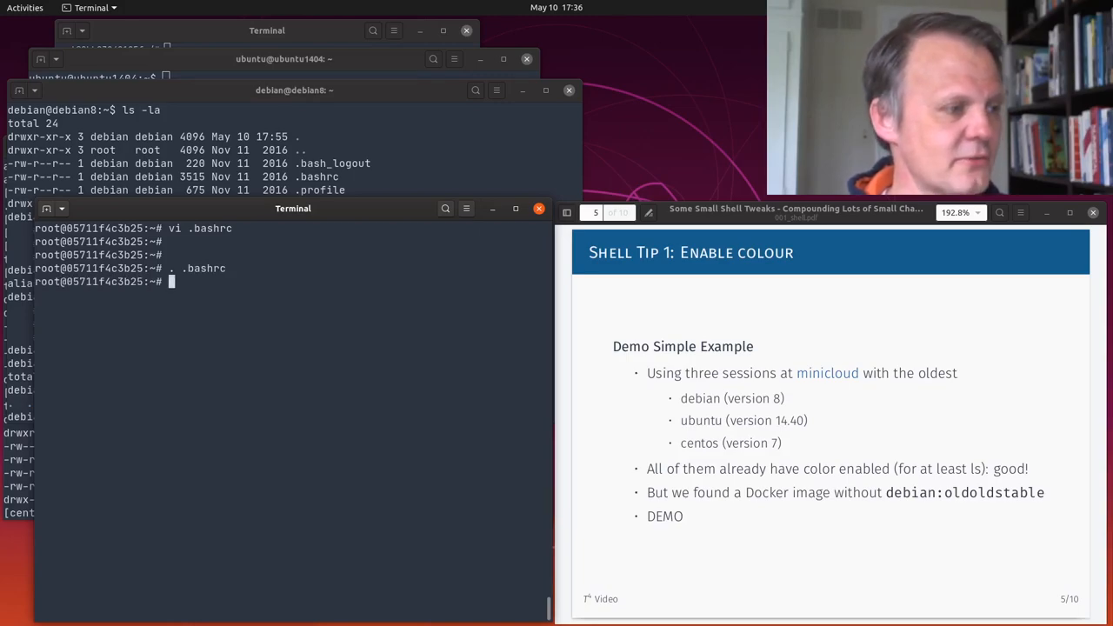
text(ls -l /)
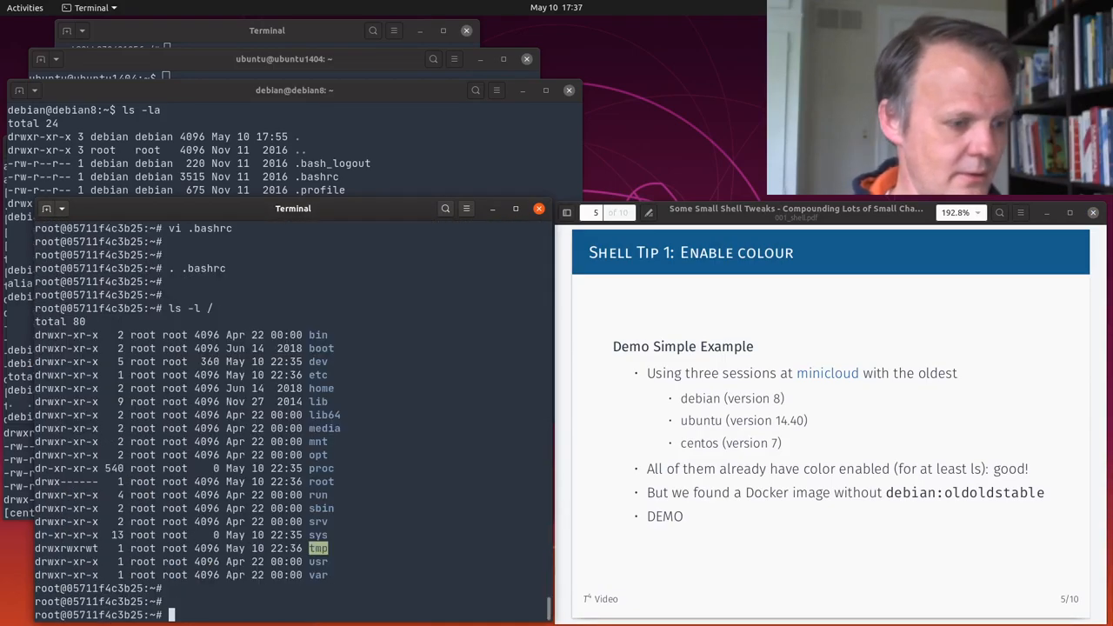
Step: Compare the coloured aliased 'ls -l /' listing with the plain '/bin/ls -l /' output
text(ls -l /)
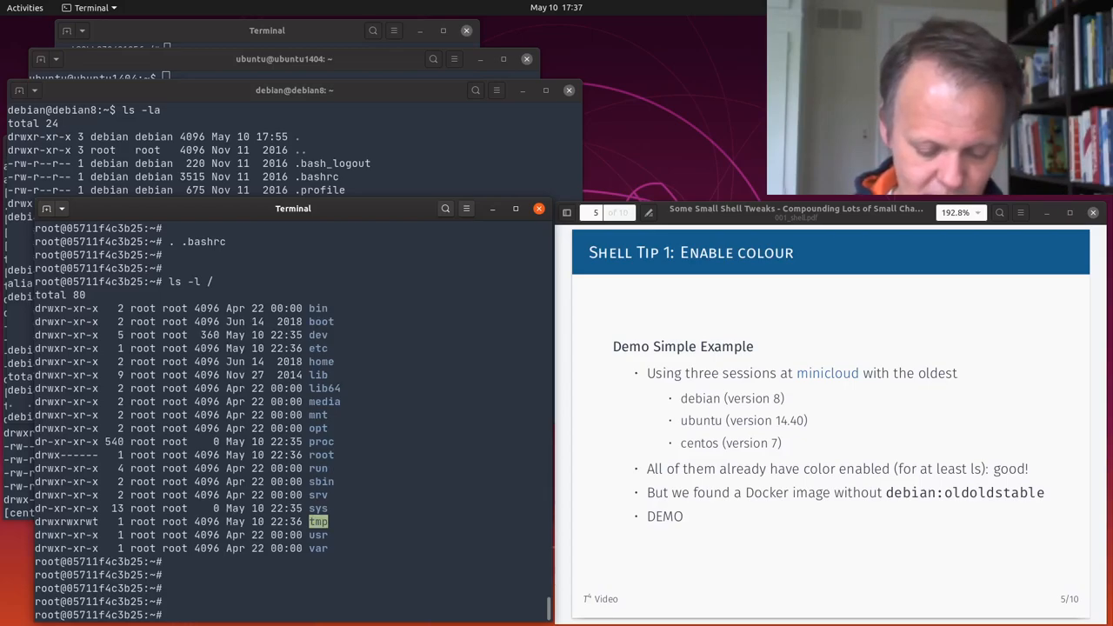
text(/bin/)
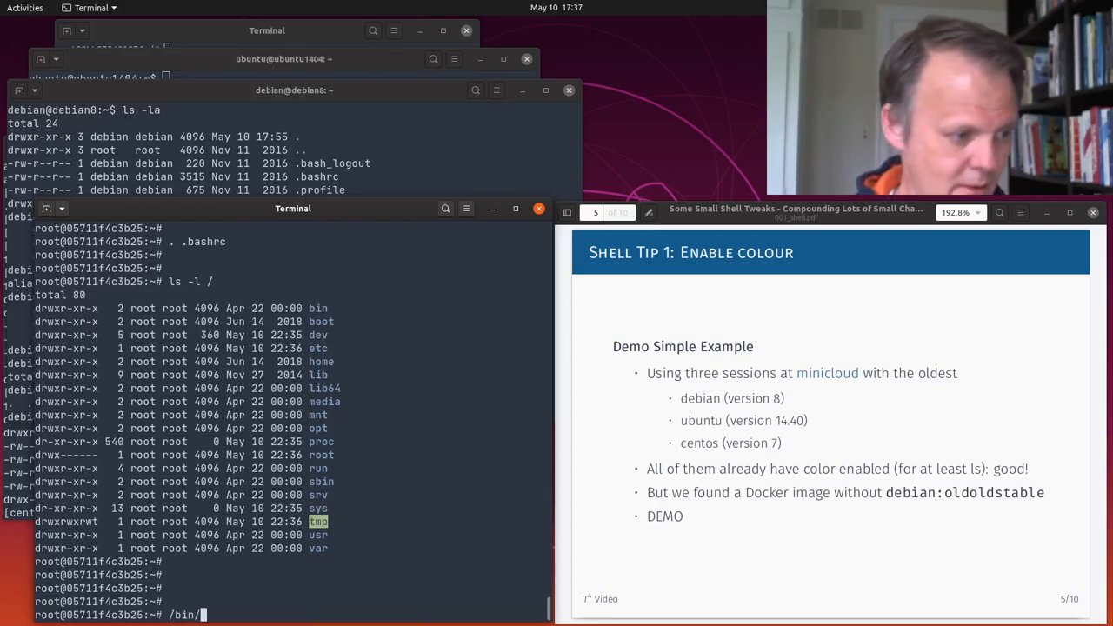
text(ls -l /)
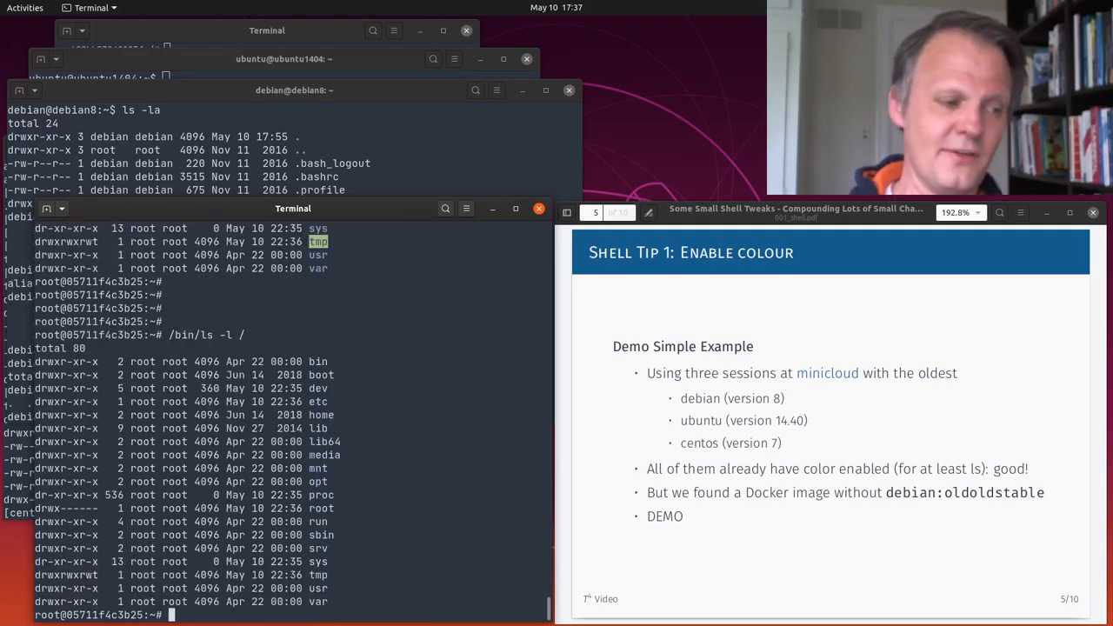
text(ls -l /)
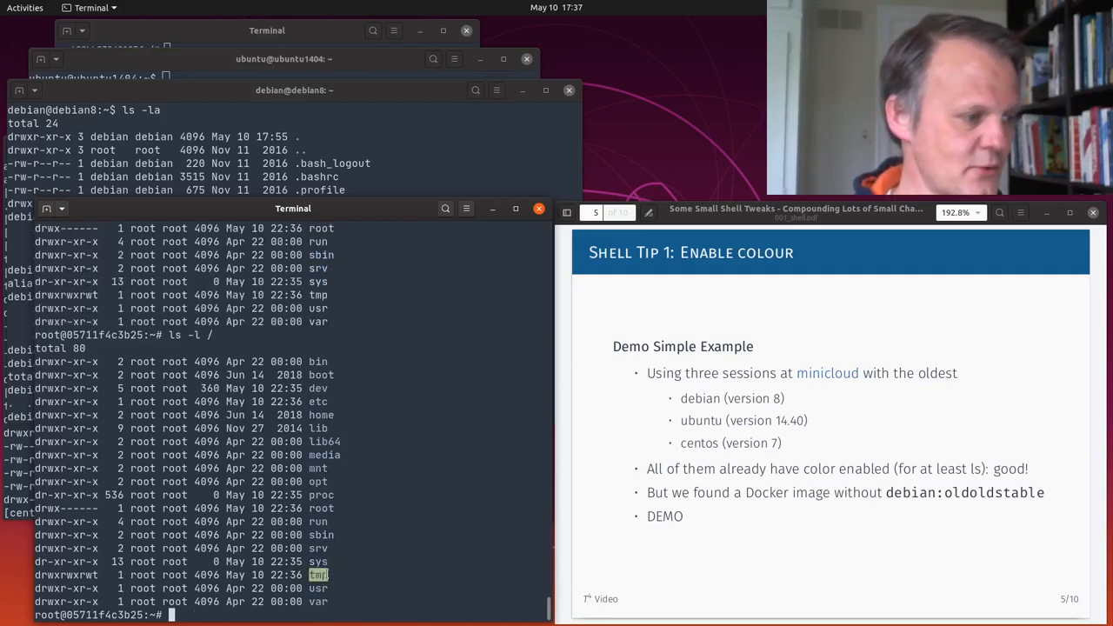
mouse_move(321, 468)
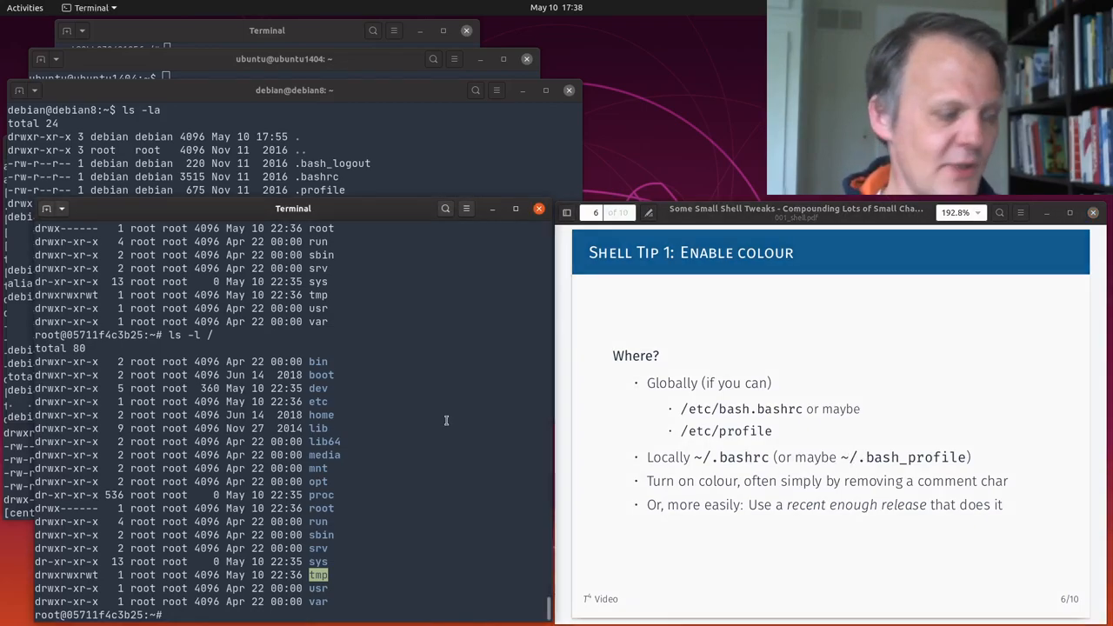
Step: Search .bashrc for its grep colour settings with 'grep grep .bashrc'
text(grep grep)
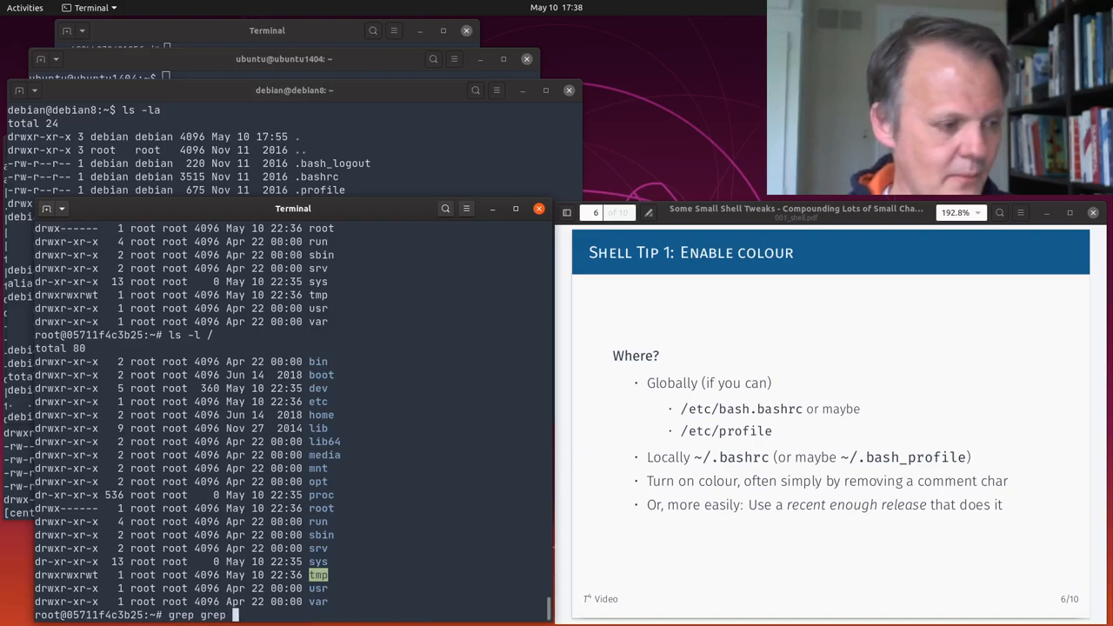
text(.ba)
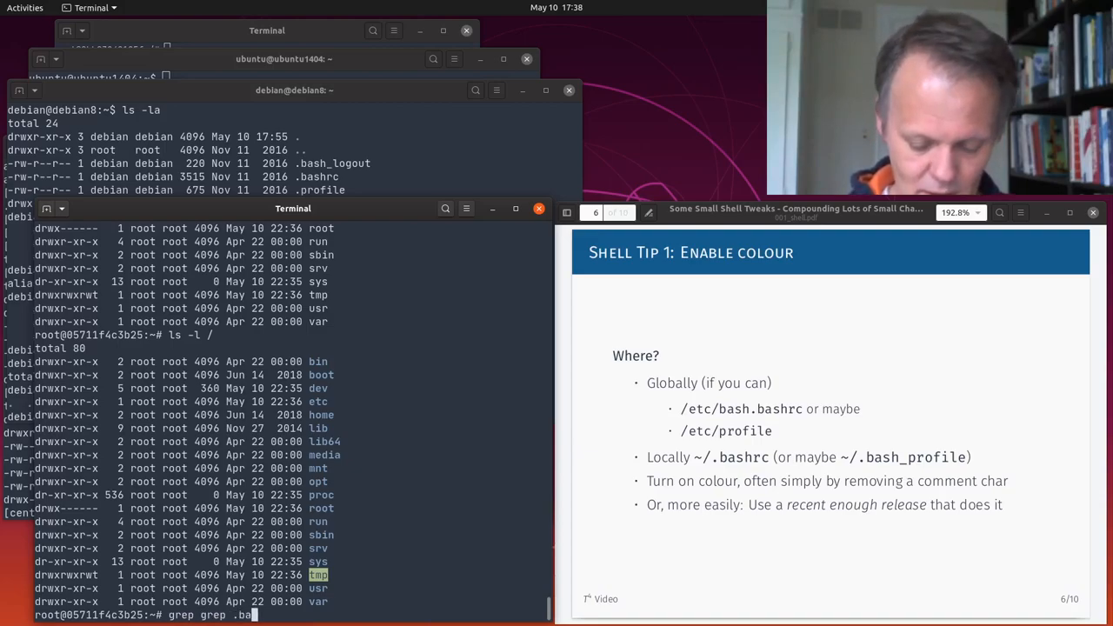
text(shrc)
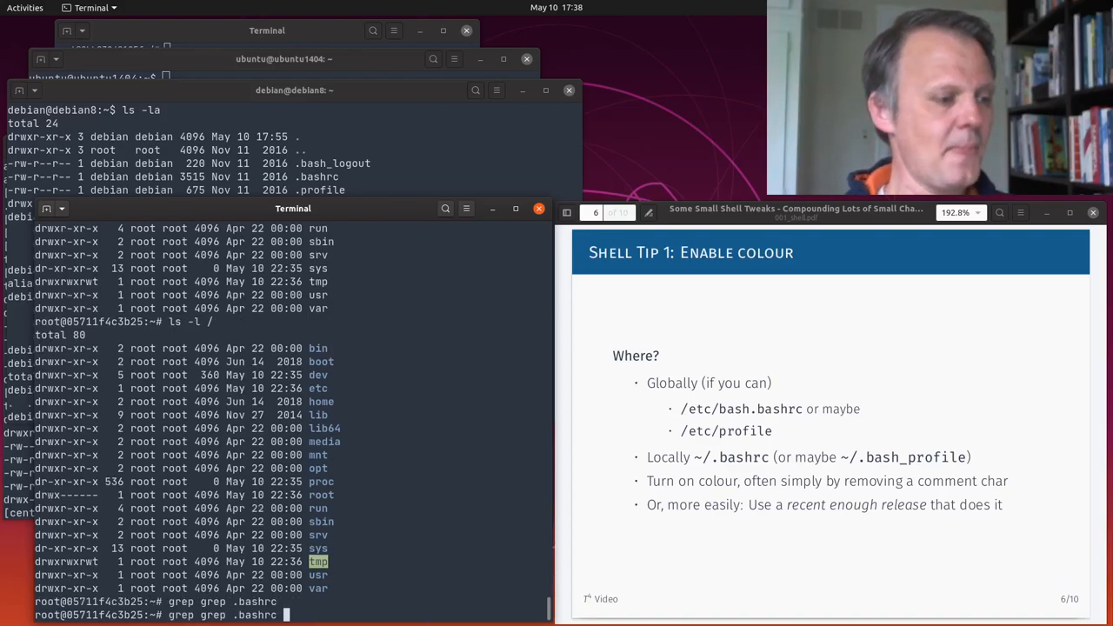
text(gre)
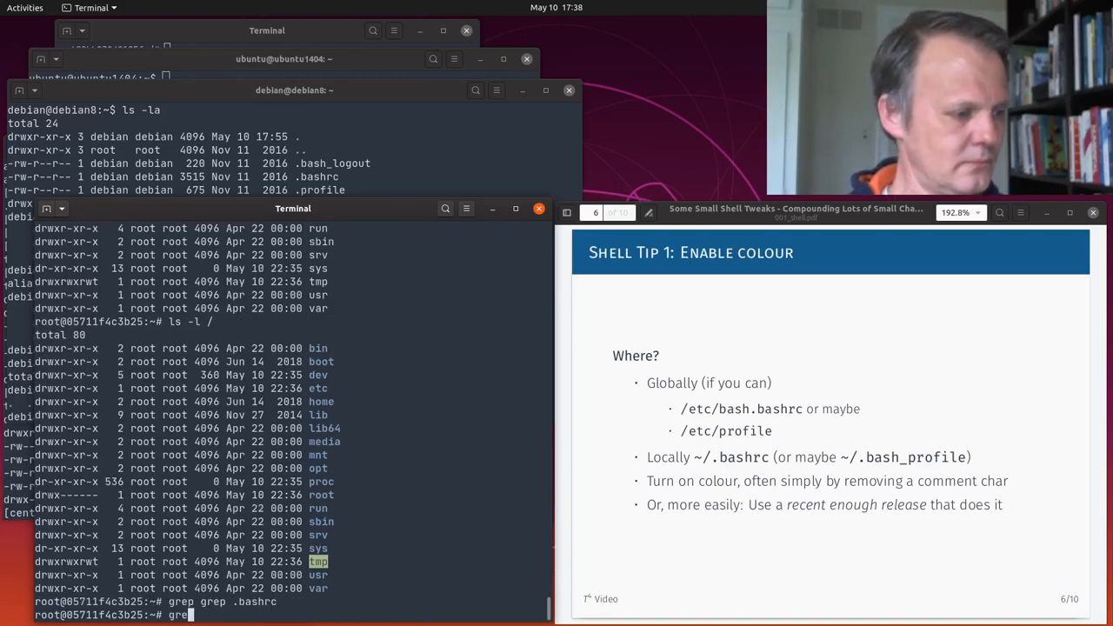
Step: Change to /root, list its files including .bashrc and .profile, and start 'cat .bashrc'
text(cd /rot)
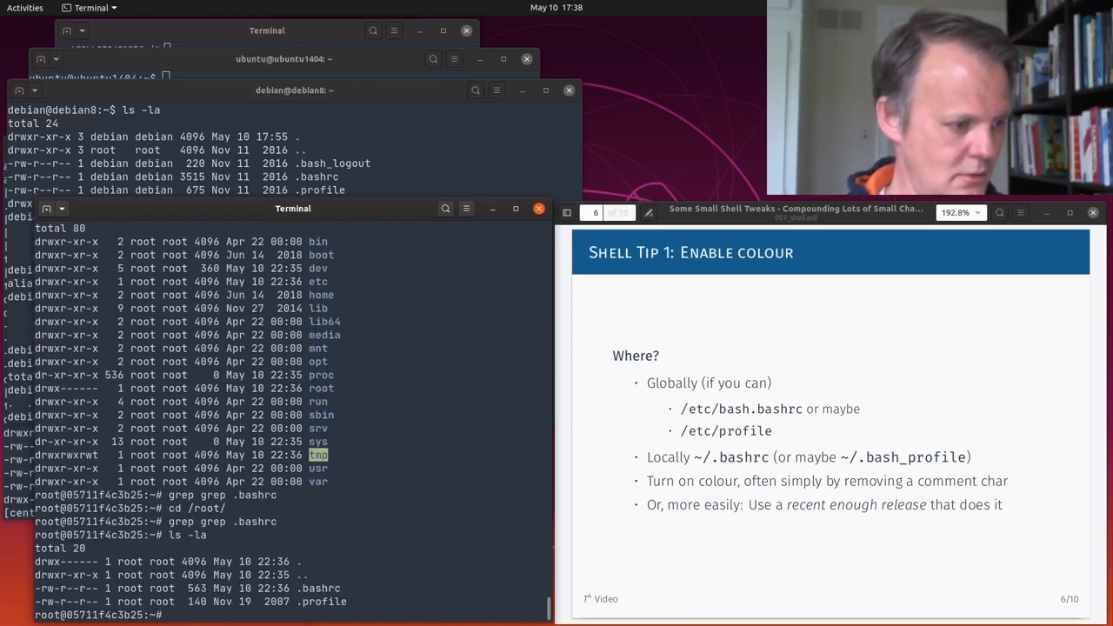
text(cat .)
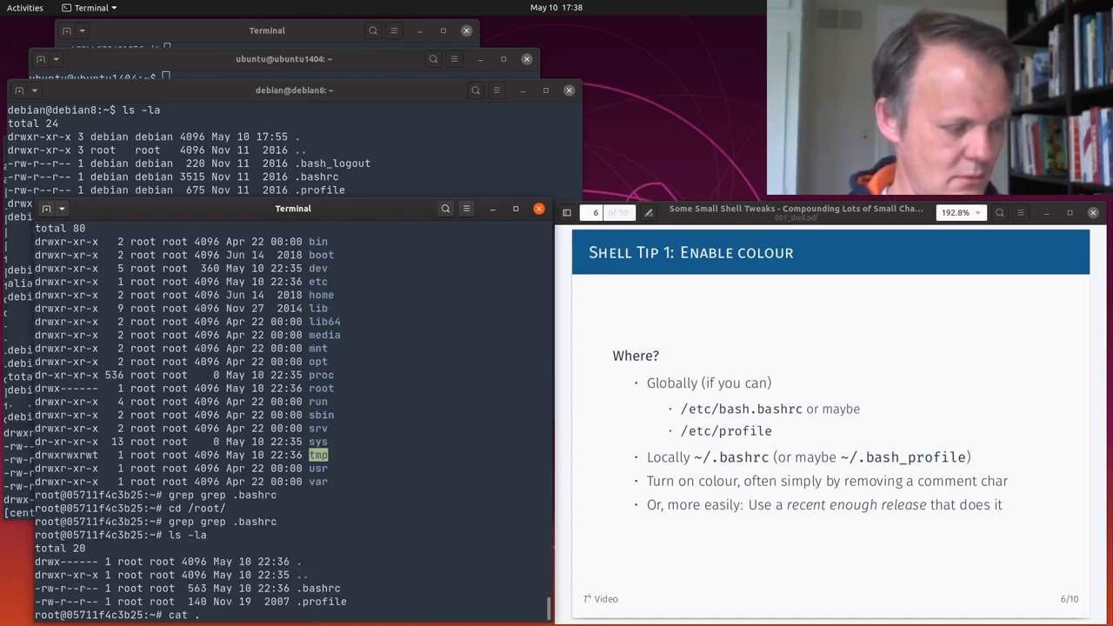
text(bash)
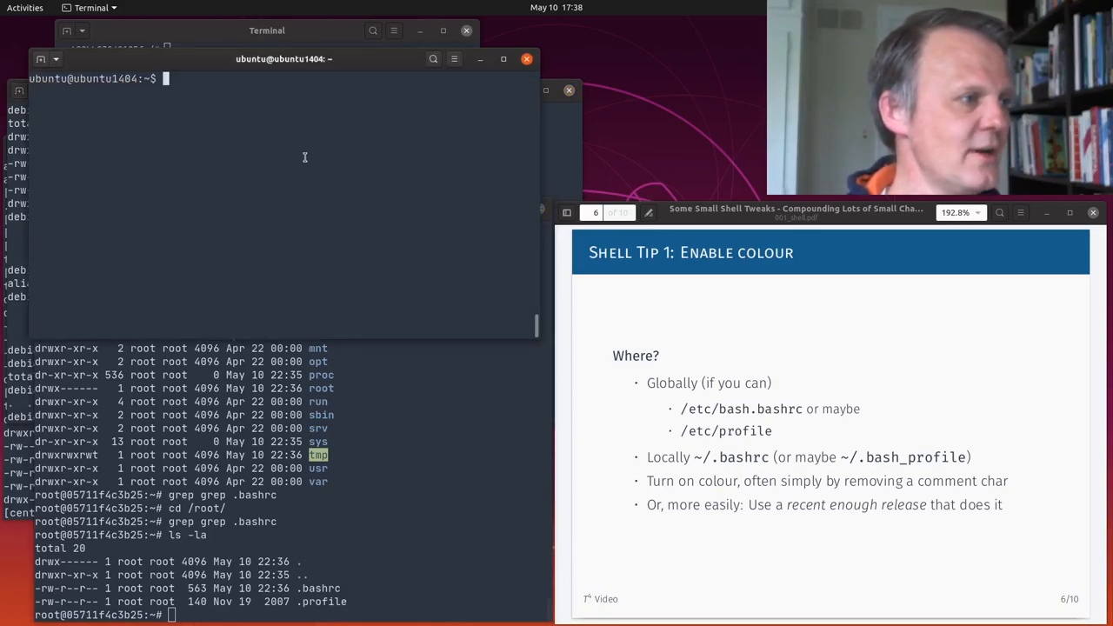
Step: Print ~/.bashrc in the Ubuntu 14.04 session and list its aliases for comparison
text(cat /)
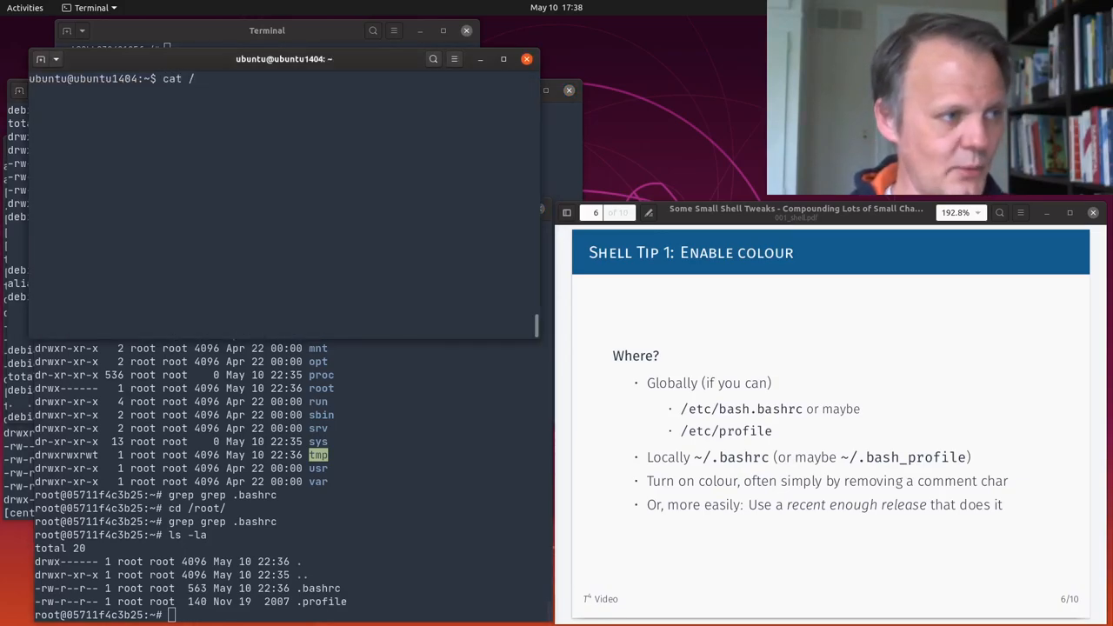
text(.bashrc)
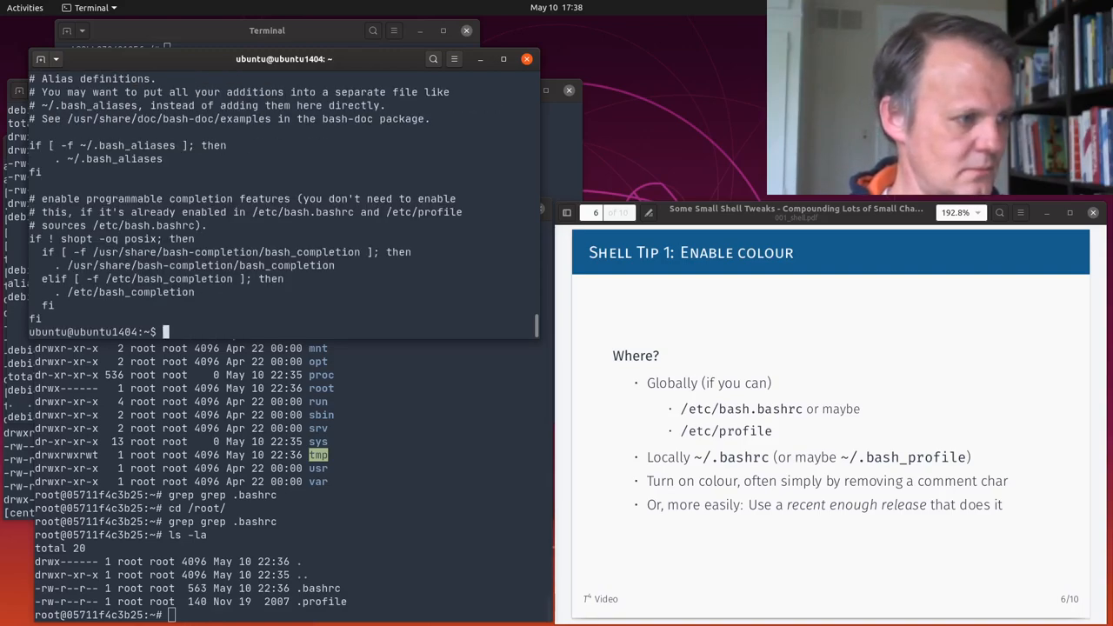
text(alias)
click(291, 614)
text(cat .bashrc)
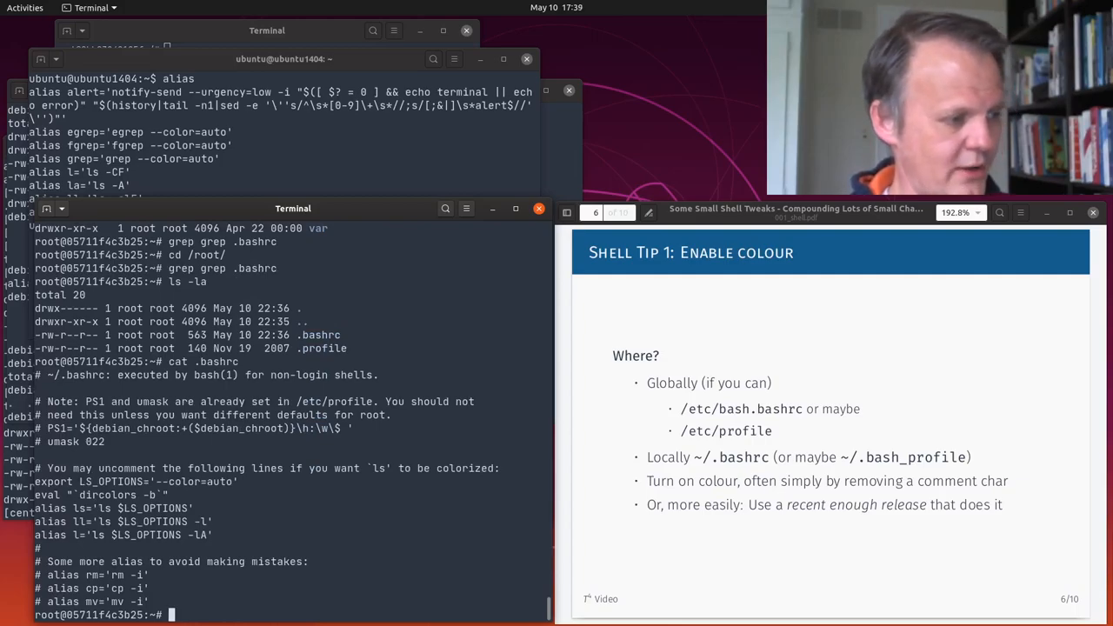
Step: Grep the container's .bashrc for LS_OPTION lines, then edit the file with vi
text(grep LS_OPTION ,)
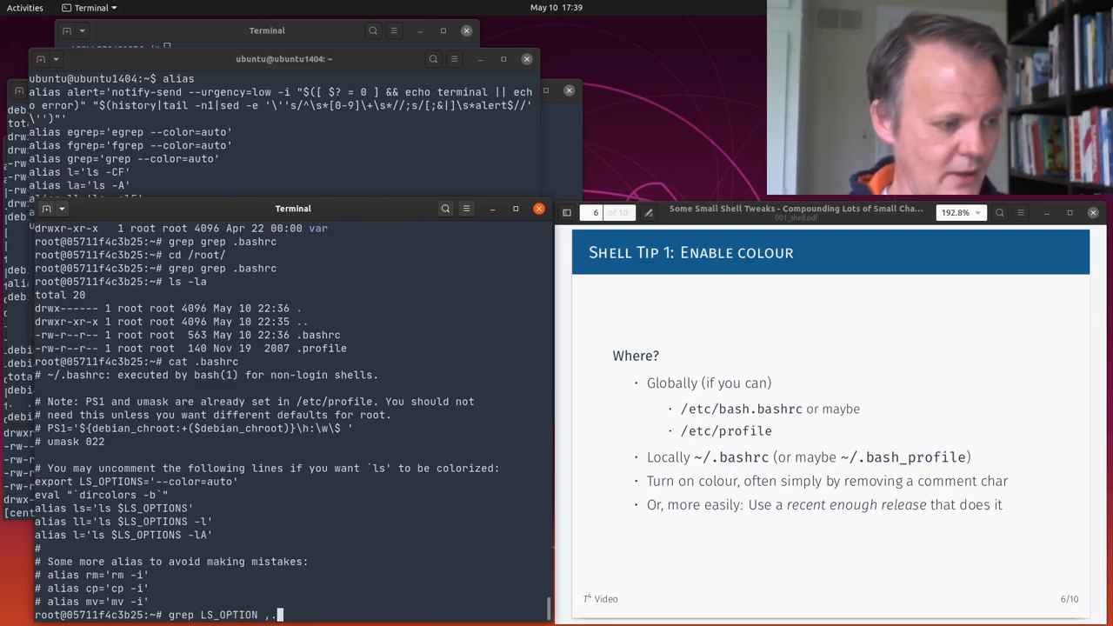
text(.asbr)
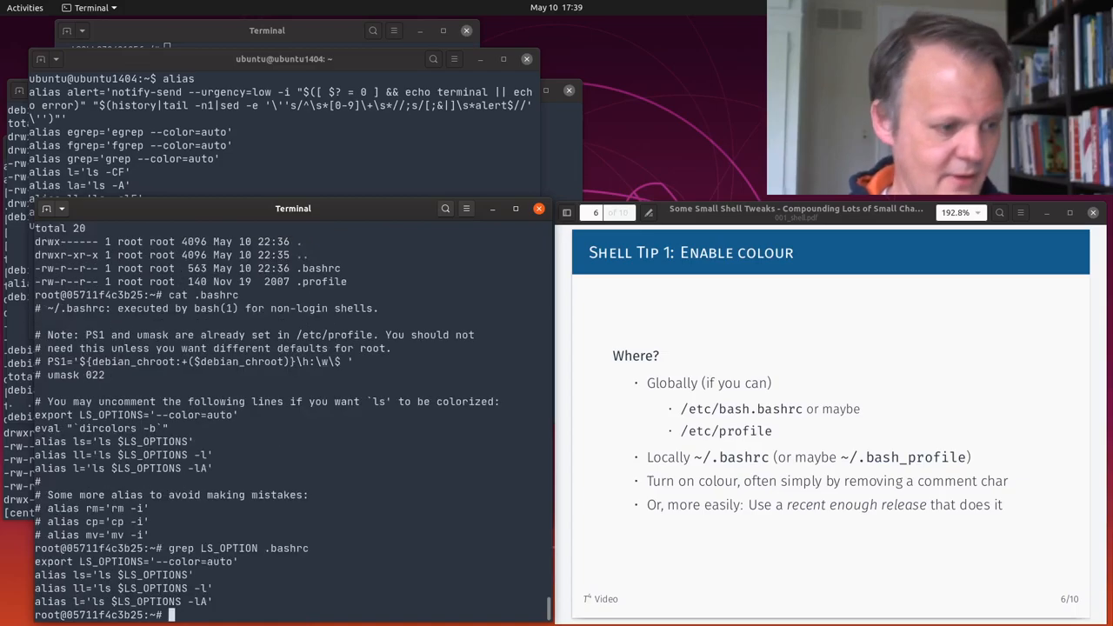
text(v)
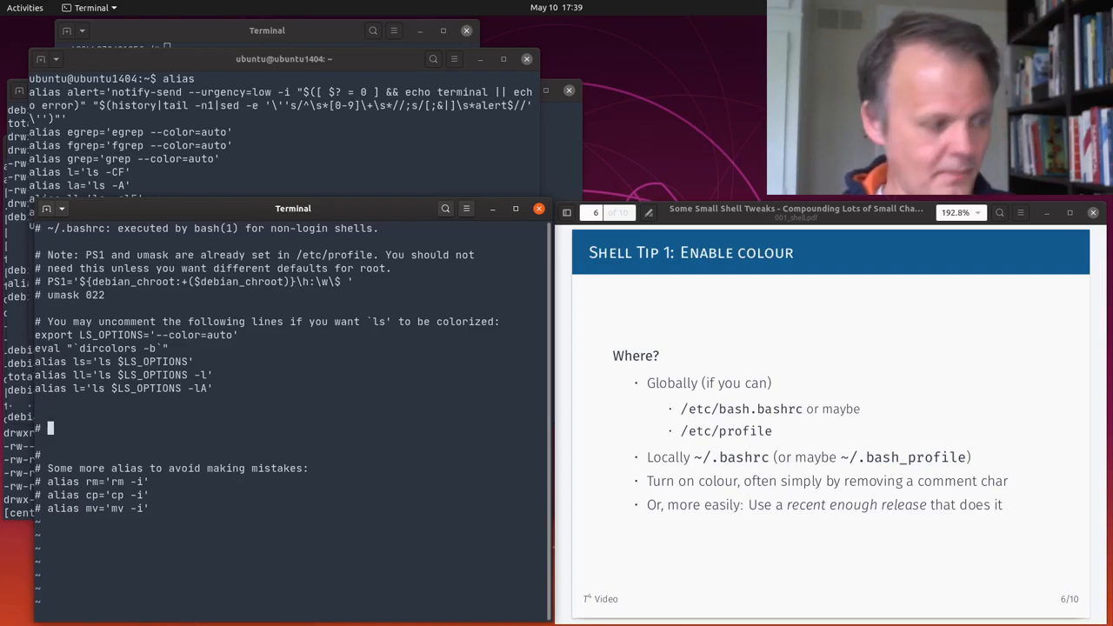
Step: Insert a '# local aliases' comment below the ls alias block in .bashrc
text(local l)
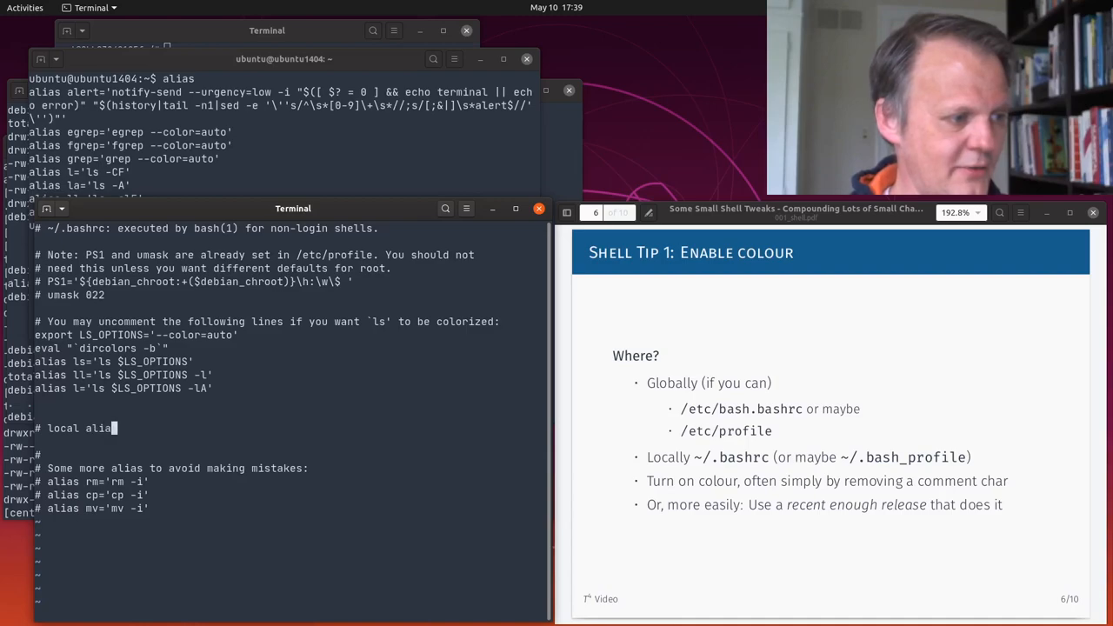
text(ses)
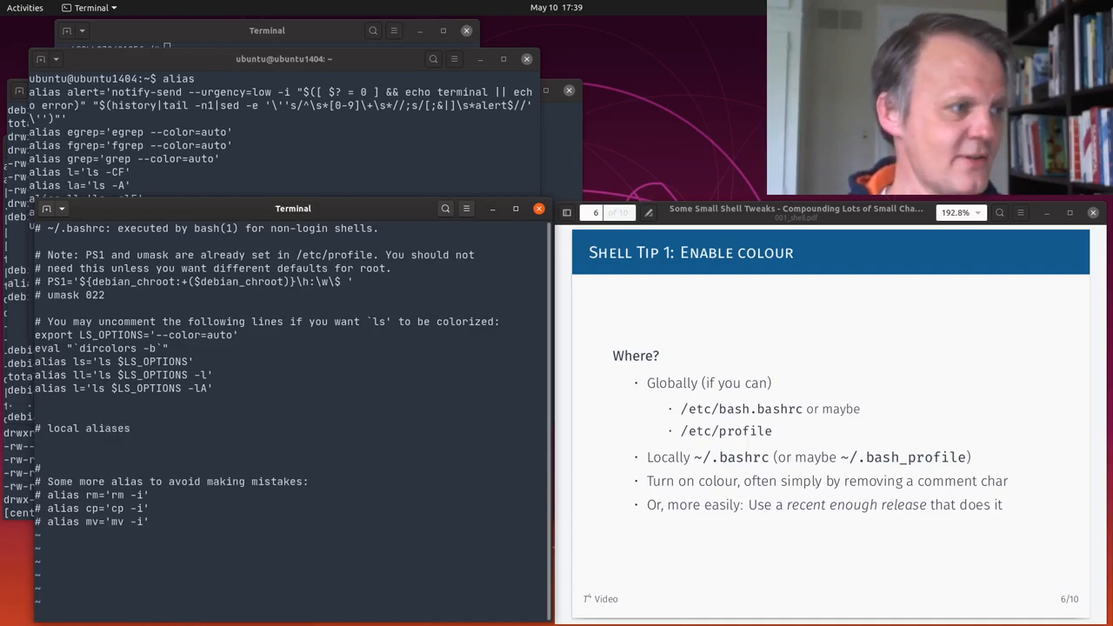
text(alias)
text(grep LS_OPTION .bashrc)
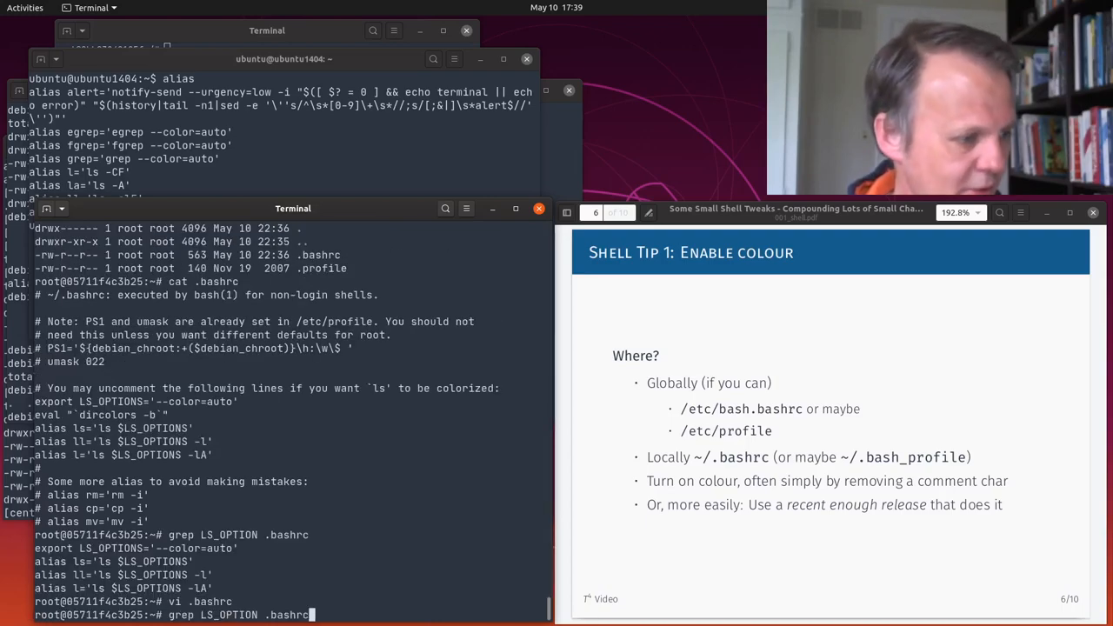
Step: List / in colour after re-sourcing .bashrc and rerun 'grep LS_OPTION .bashrc'
text(ls -l /)
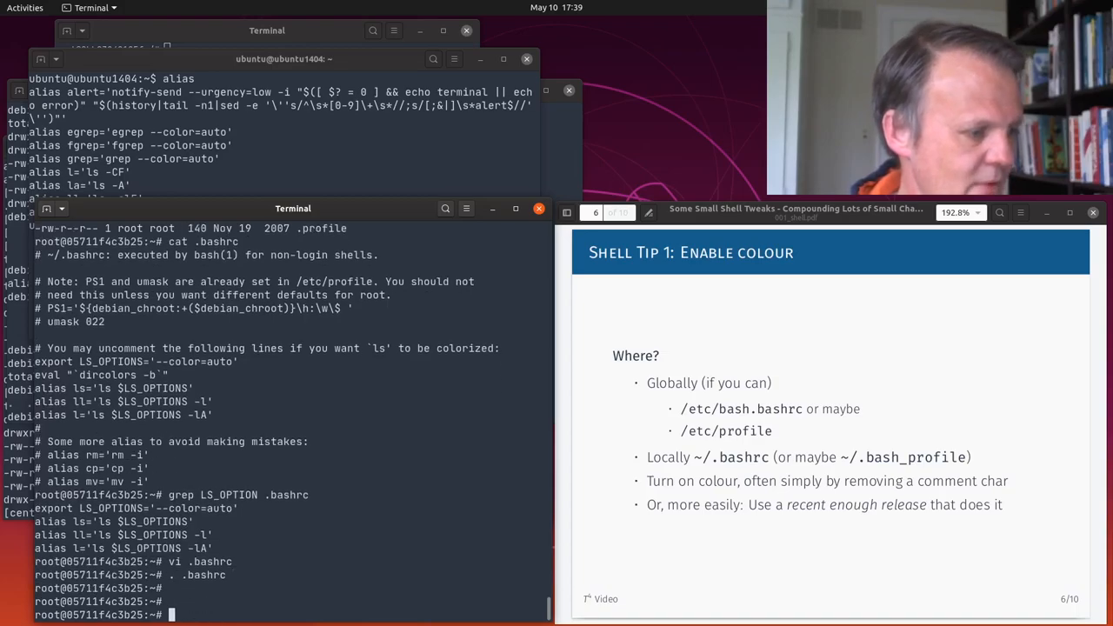
text(grep LS_OPTION .bashrc)
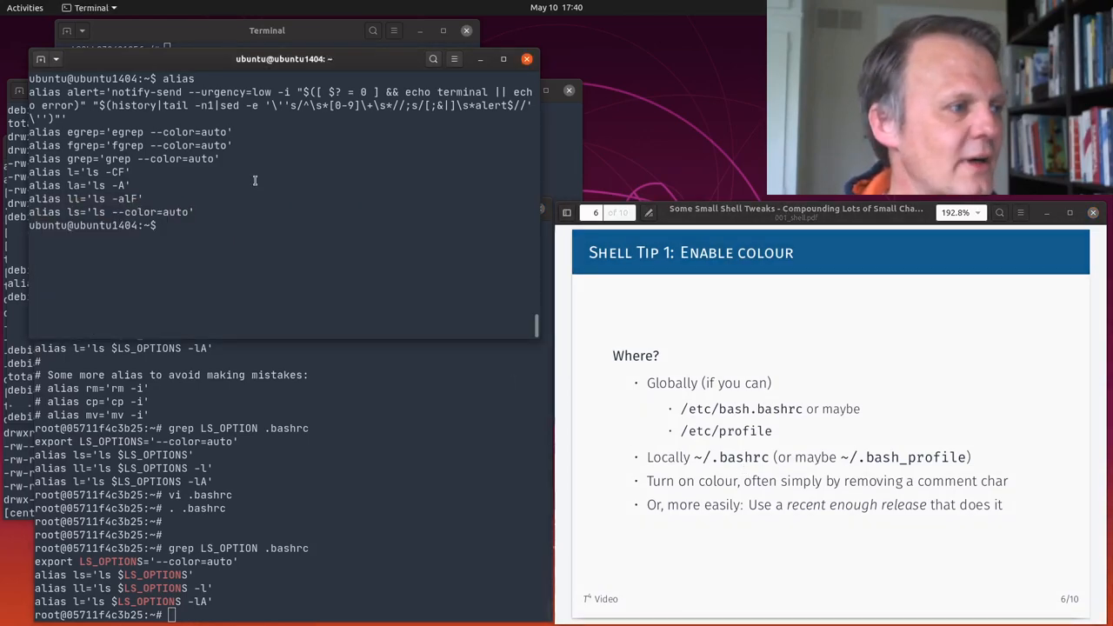
Step: Begin a grep command in the host Ubuntu shell beside its colour-enabled aliases
text(grep)
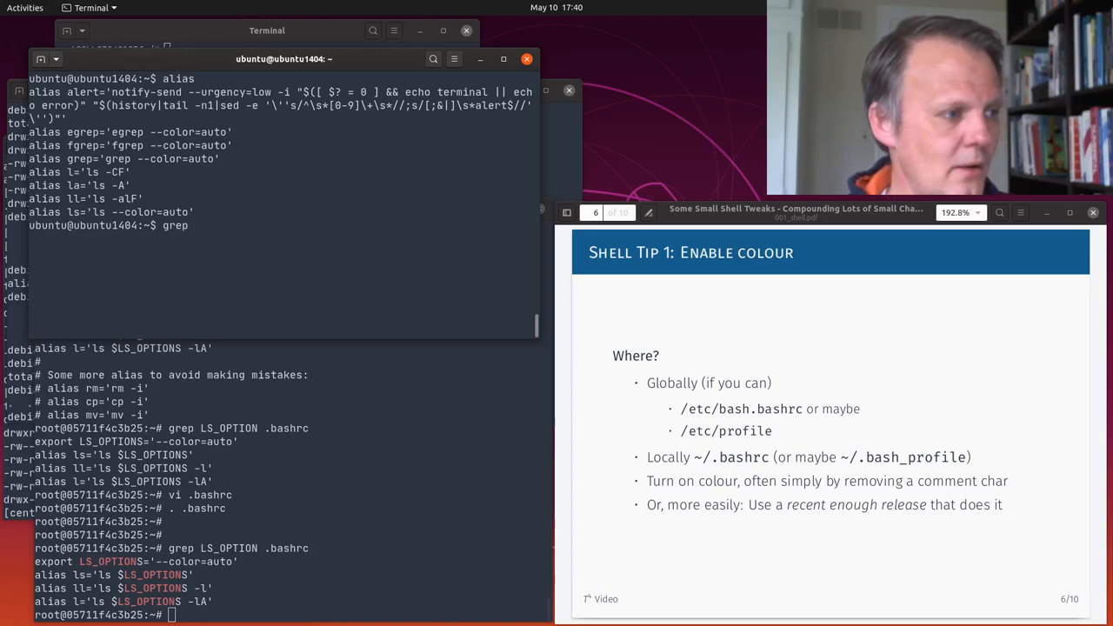
text(as)
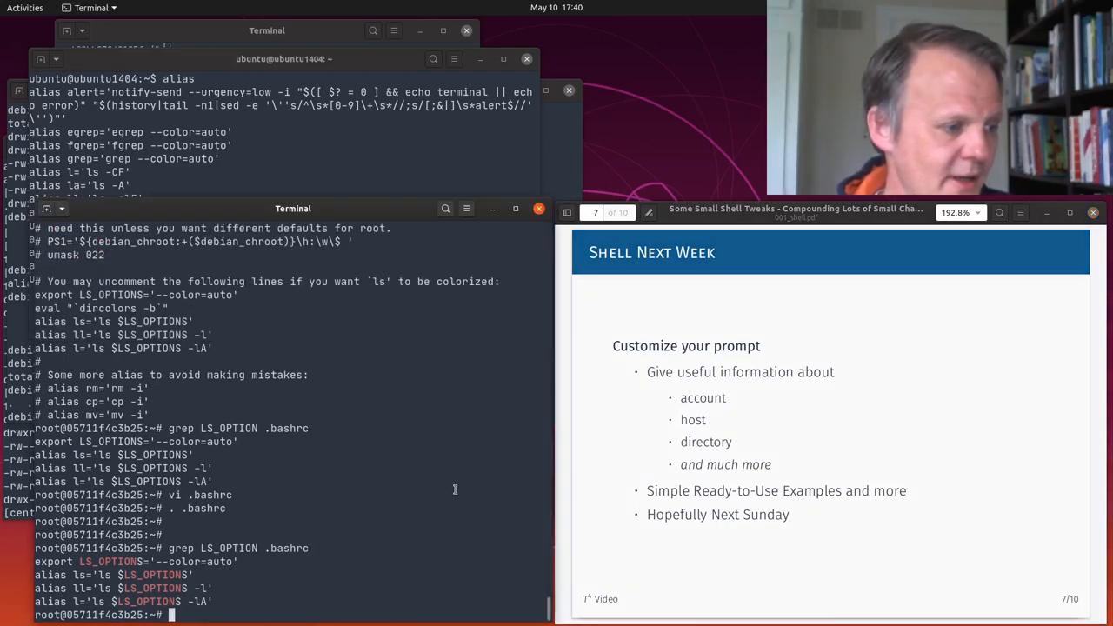
Step: Exit the Debian container's shell to return to the host prompt
text(exit)
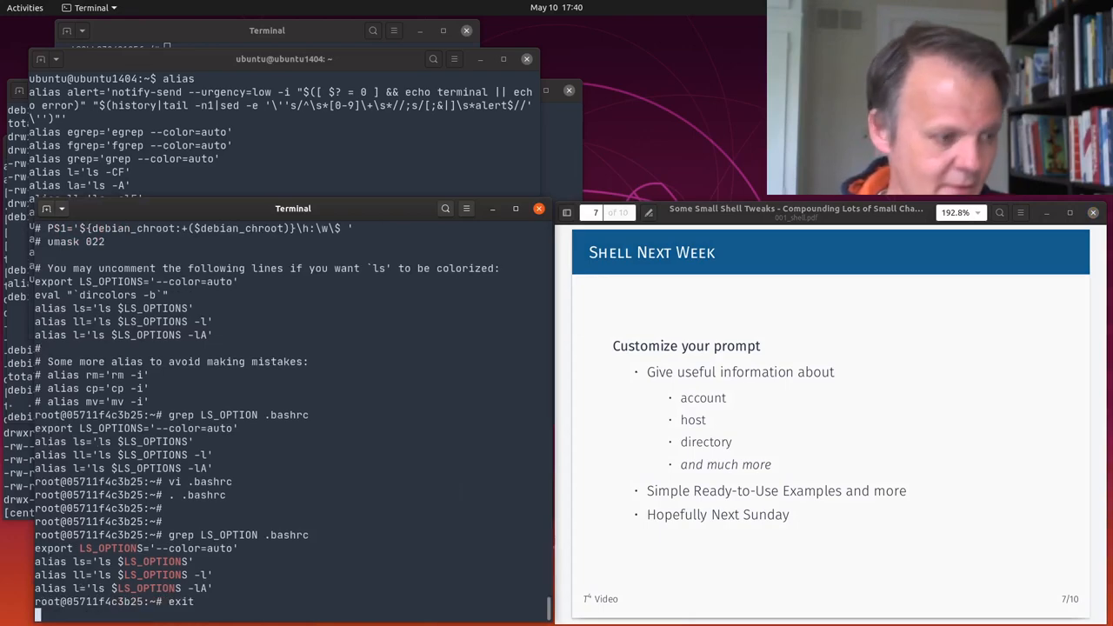
key(Return)
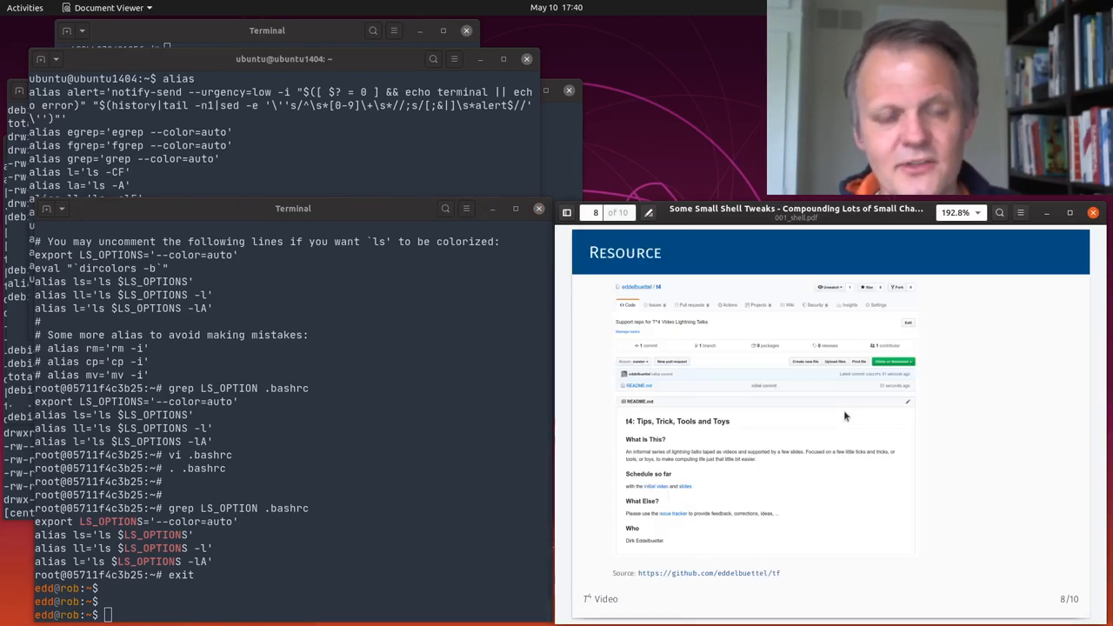
mouse_move(724, 452)
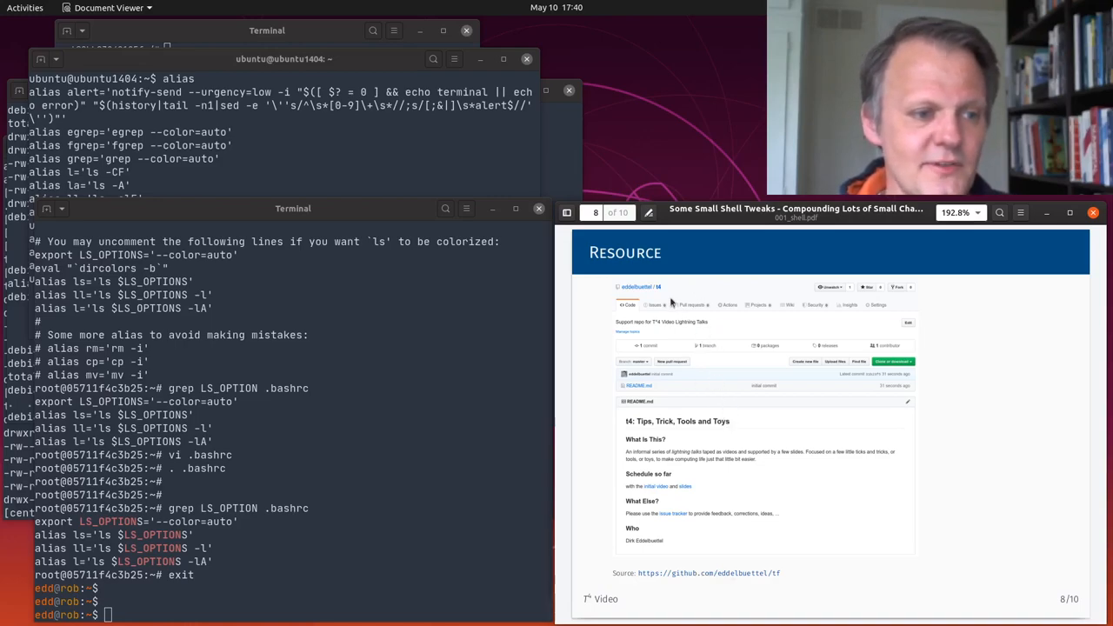
mouse_move(692, 348)
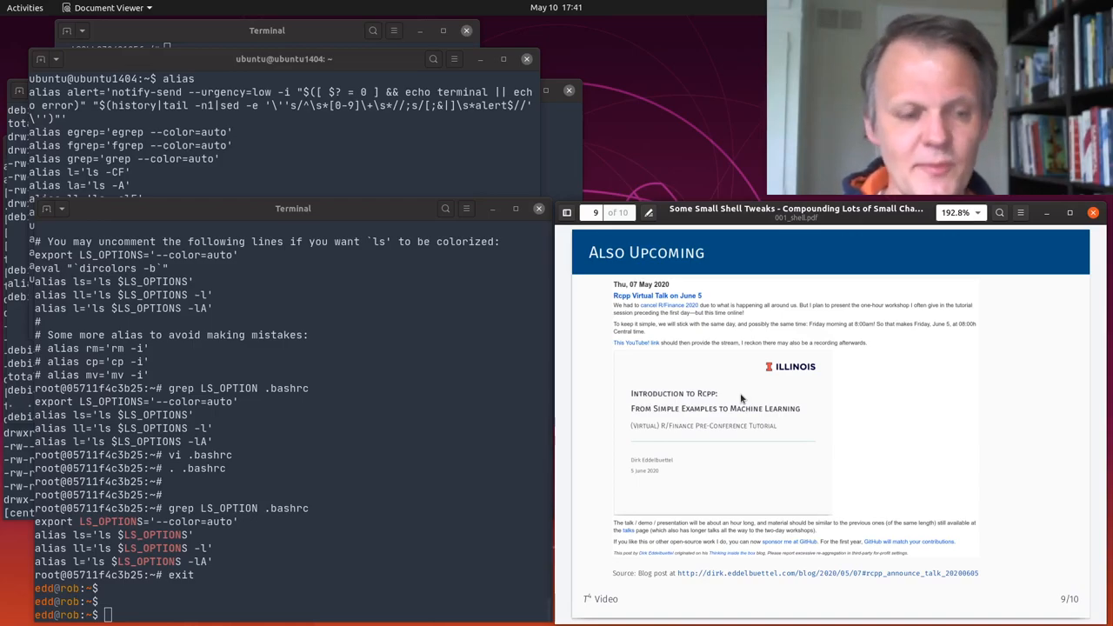
mouse_move(687, 328)
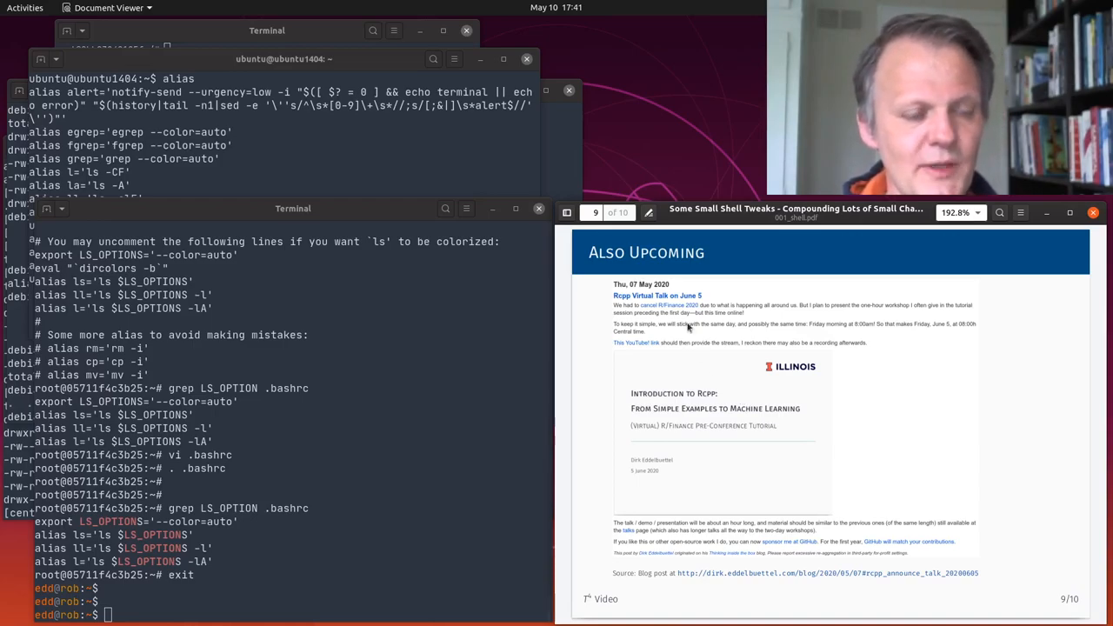
mouse_move(718, 363)
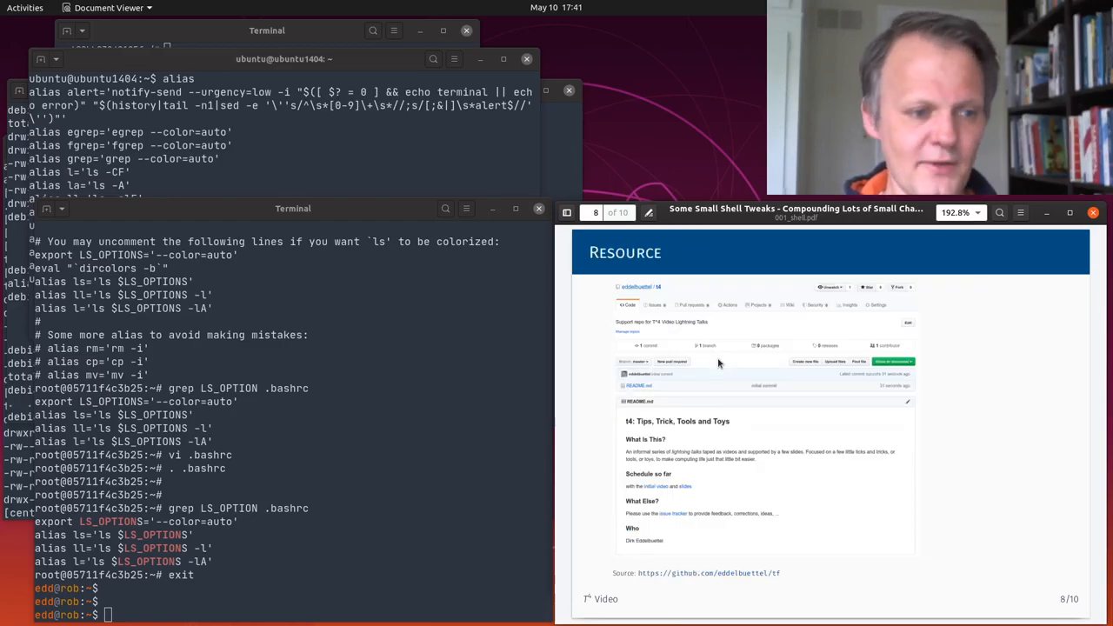
mouse_move(741, 425)
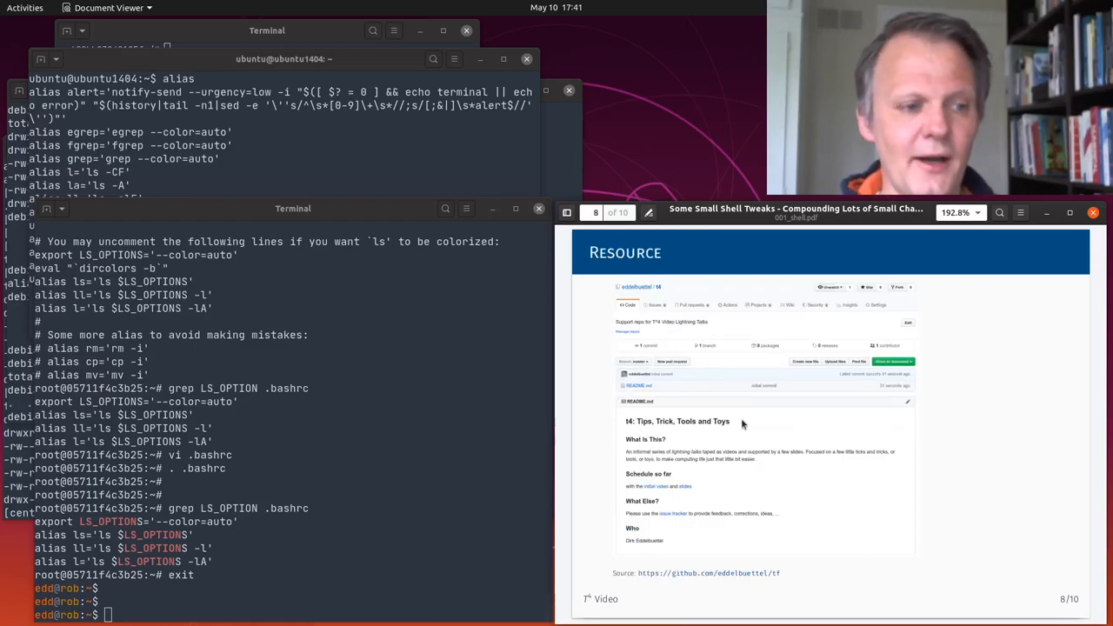